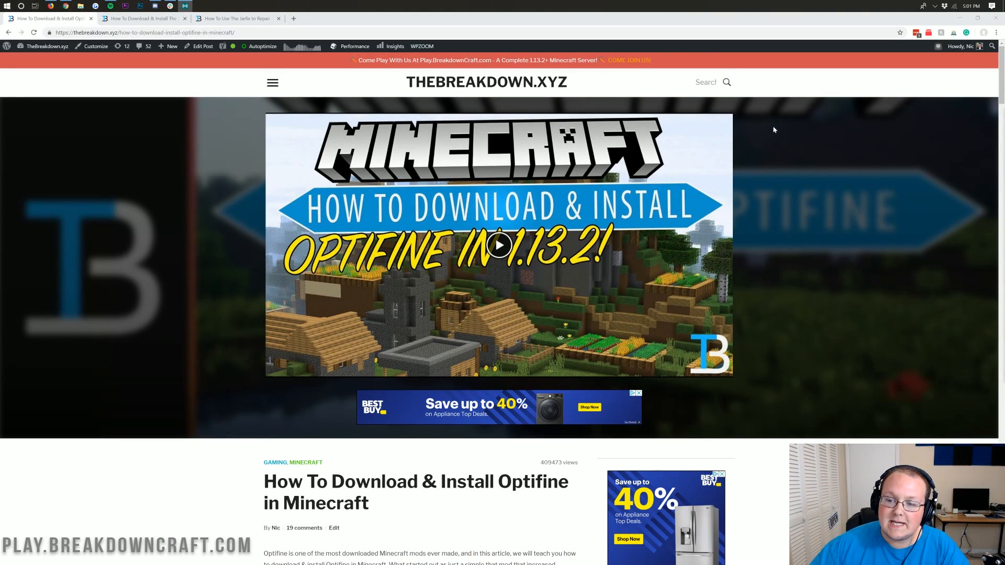
pyautogui.moveTo(254, 182)
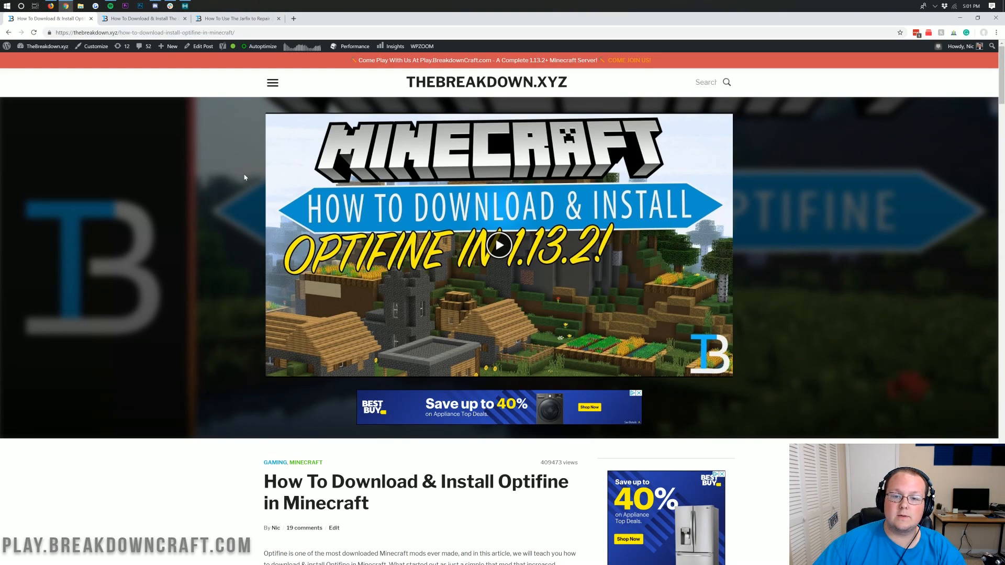
pyautogui.moveTo(853, 243)
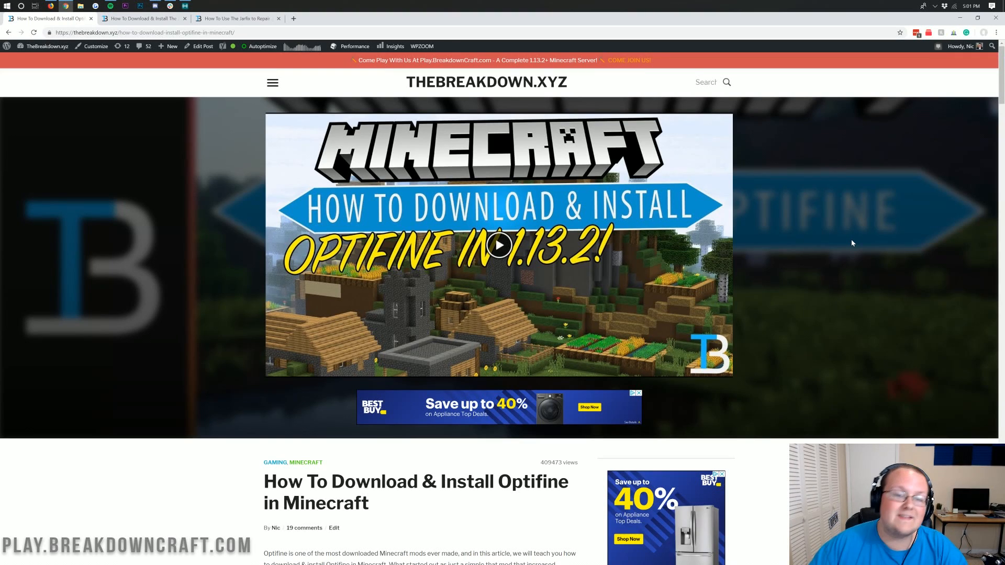
pyautogui.moveTo(879, 272)
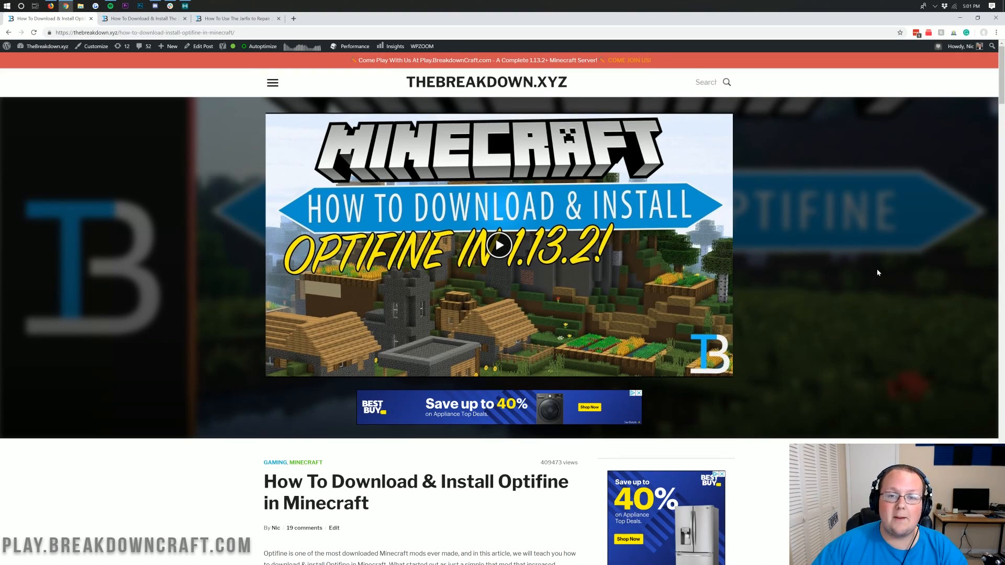
pyautogui.moveTo(885, 274)
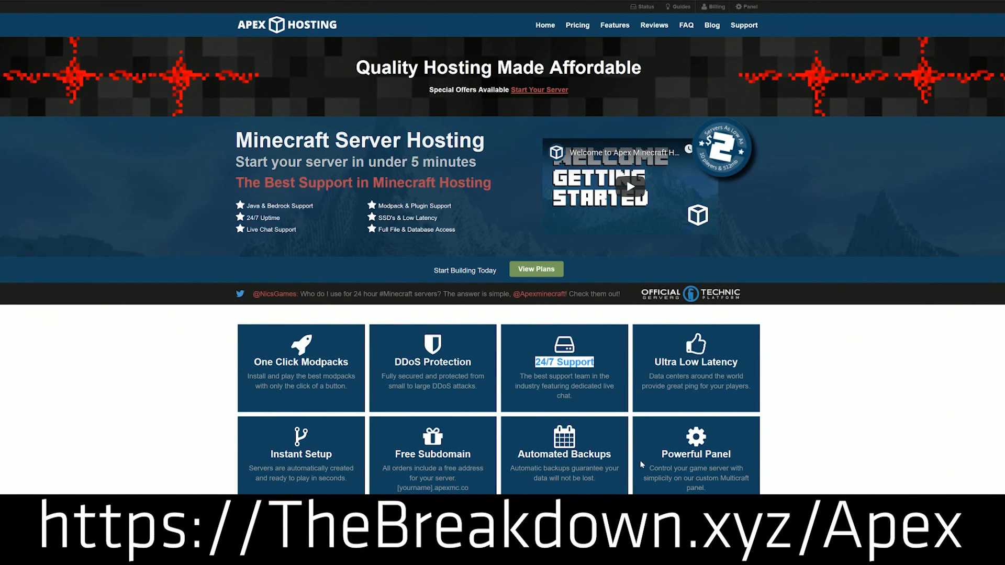
pyautogui.moveTo(213, 414)
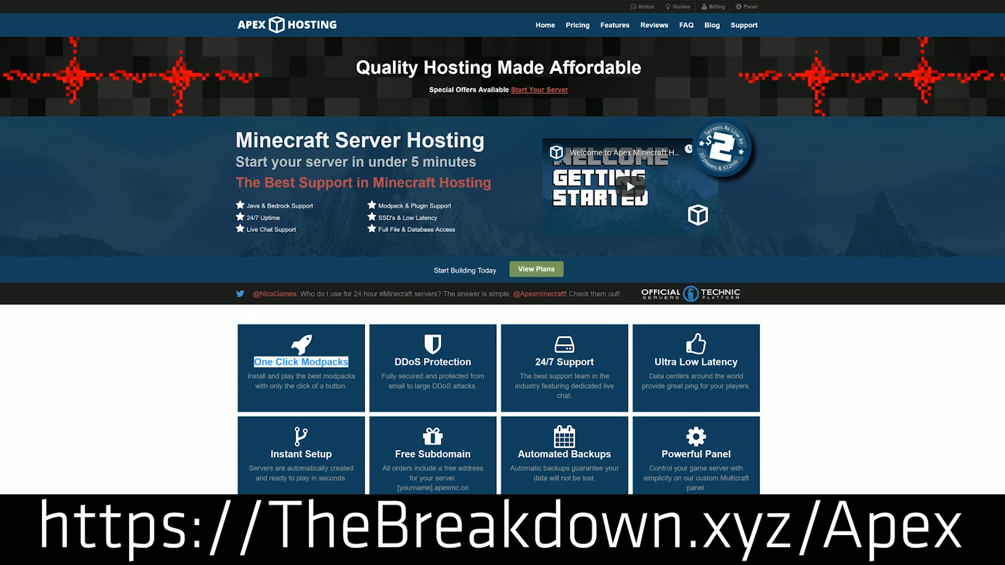
pyautogui.moveTo(261, 409)
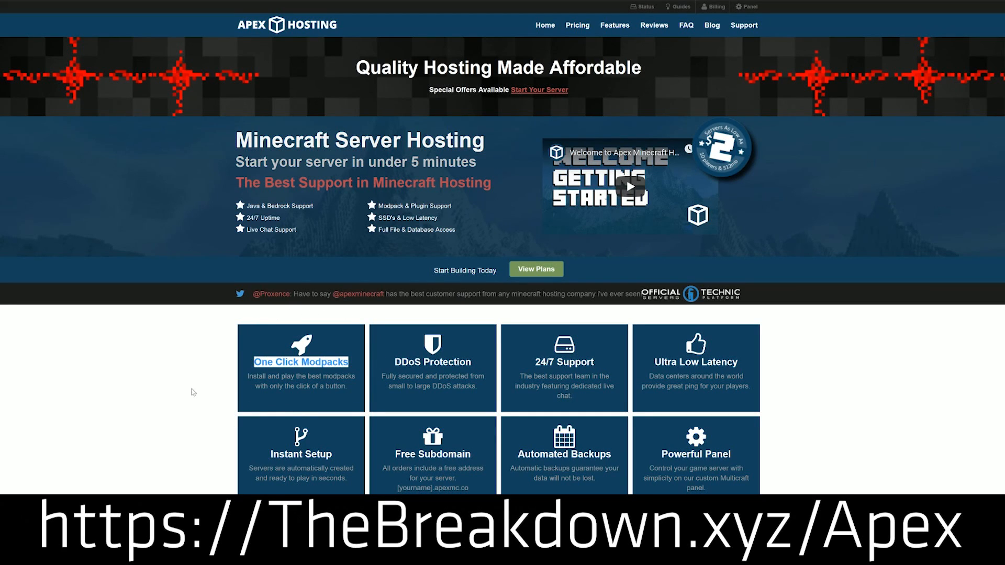
# Browse the OptiFine downloads page and reveal the preview versions, topped by 1.14 HD U F1 pre2
pyautogui.scroll(-3)
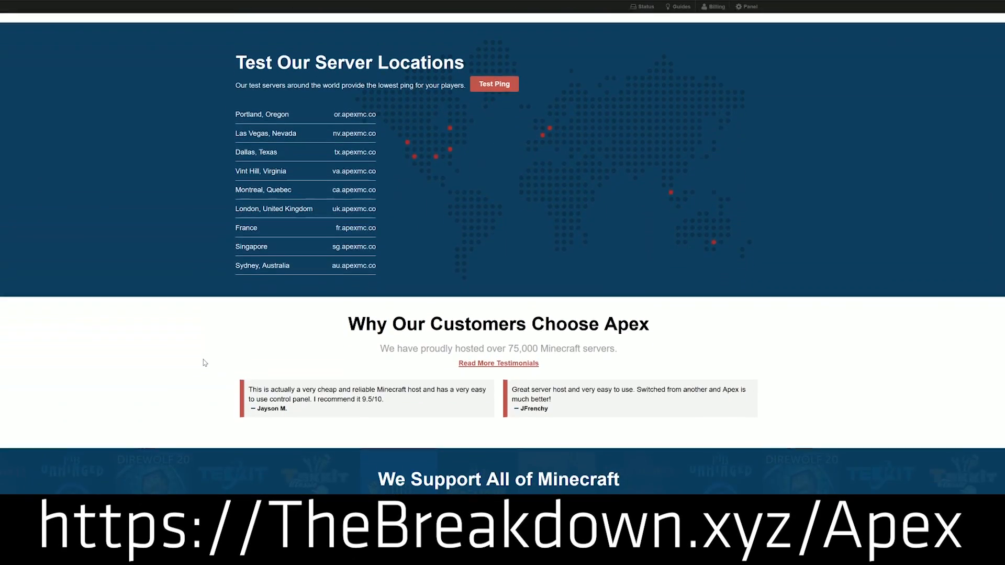
pyautogui.scroll(-3)
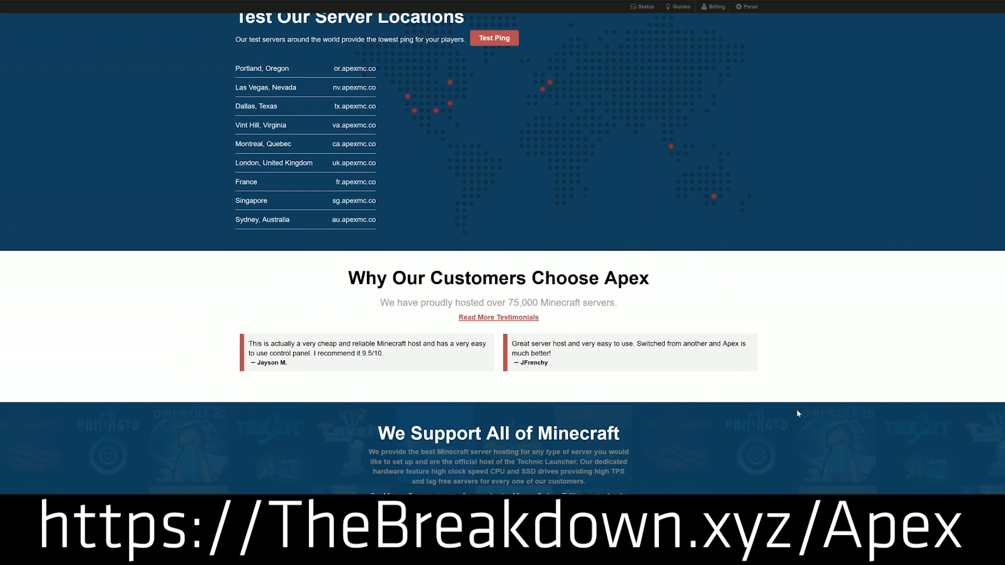
pyautogui.scroll(-3)
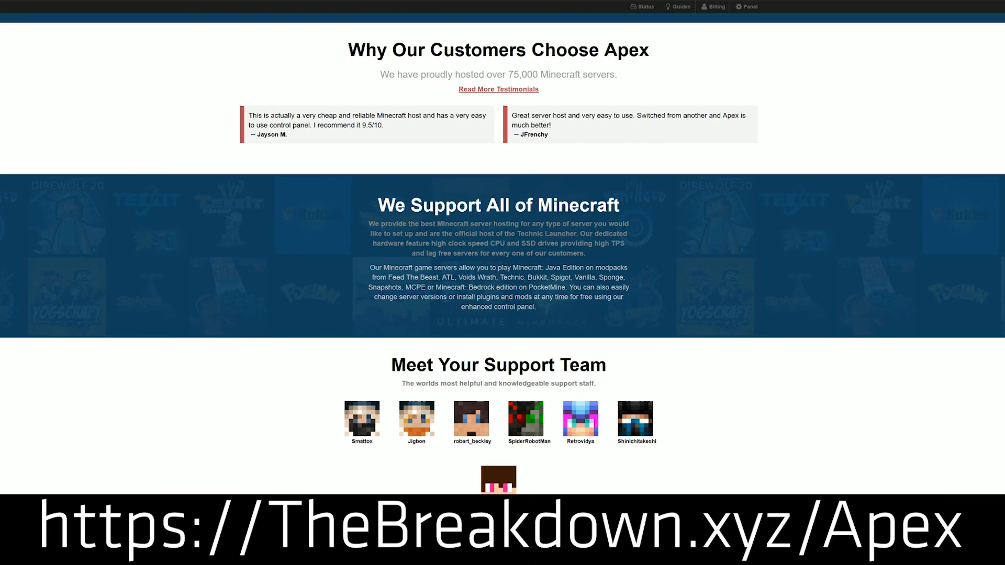
pyautogui.moveTo(406, 243); pyautogui.dragTo(557, 243)
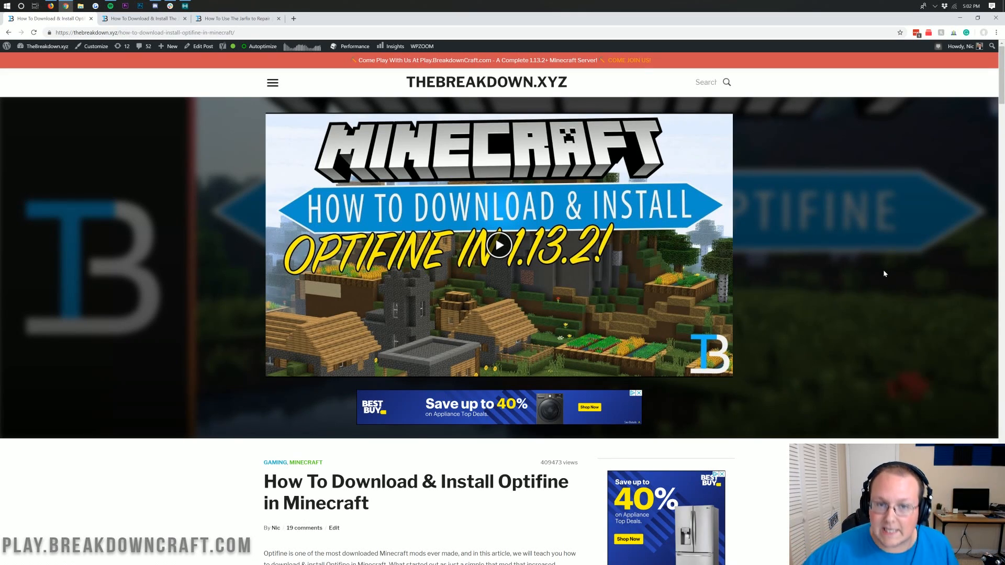
pyautogui.scroll(-3)
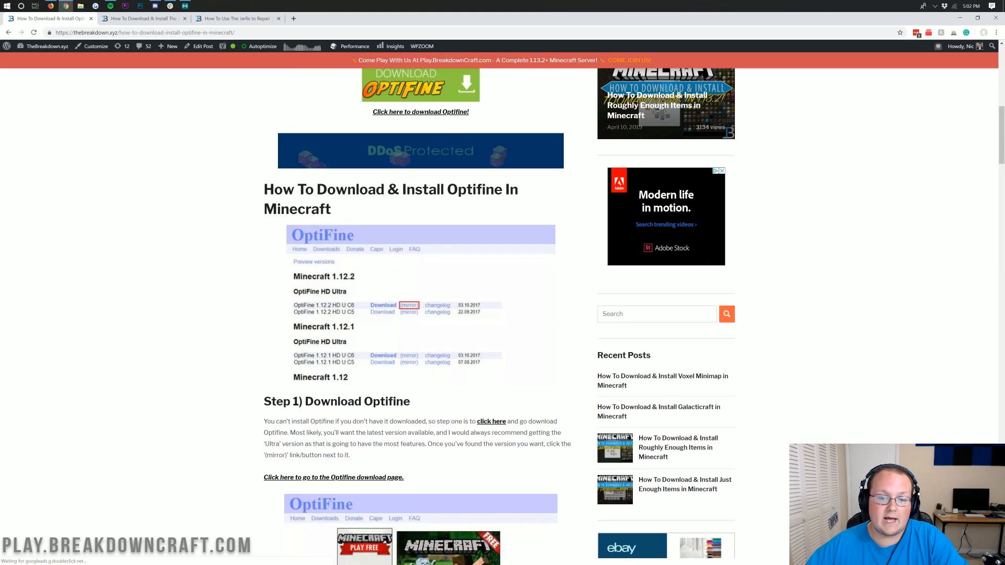
pyautogui.scroll(-3)
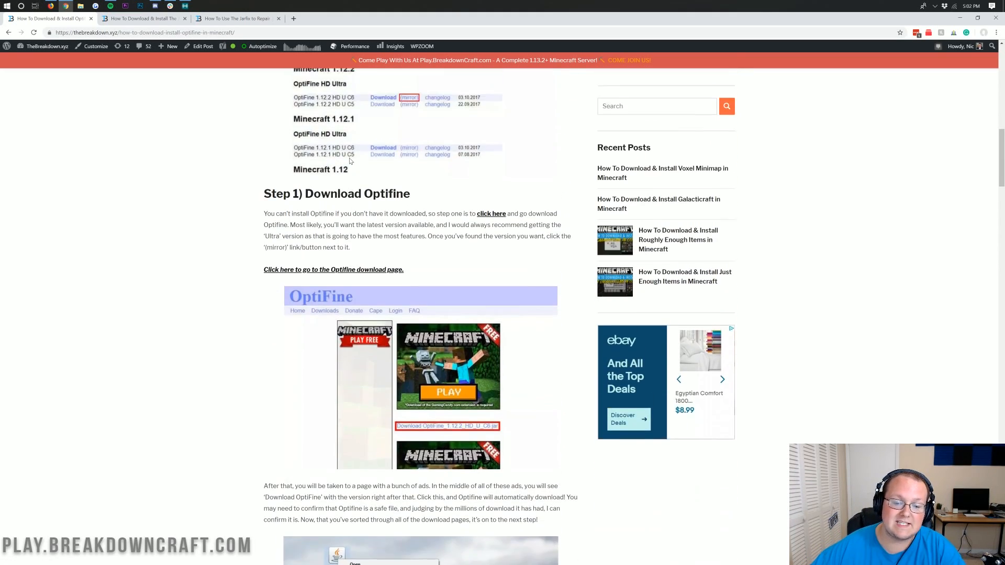
pyautogui.scroll(-3)
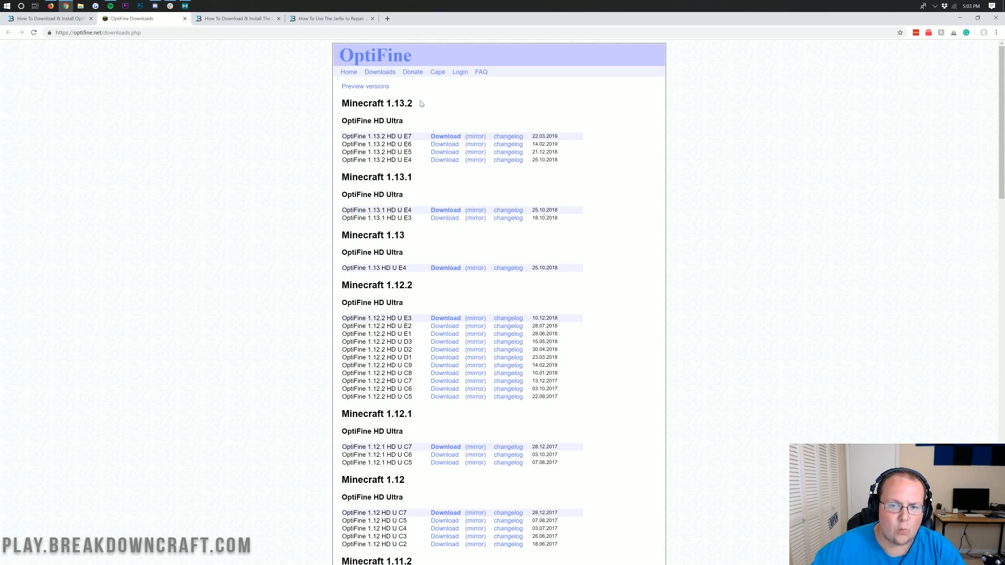
pyautogui.doubleClick(409, 103)
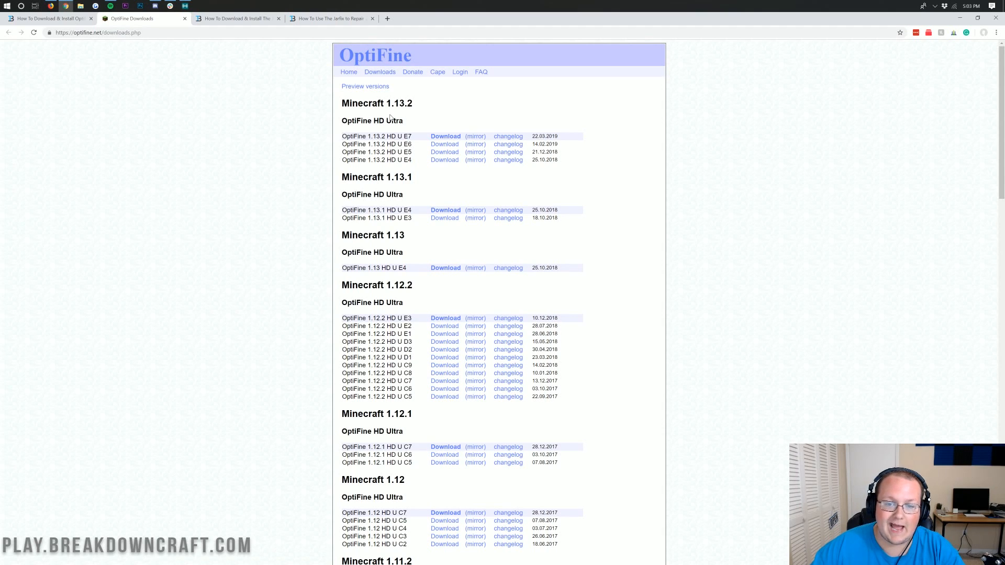
pyautogui.moveTo(386, 97)
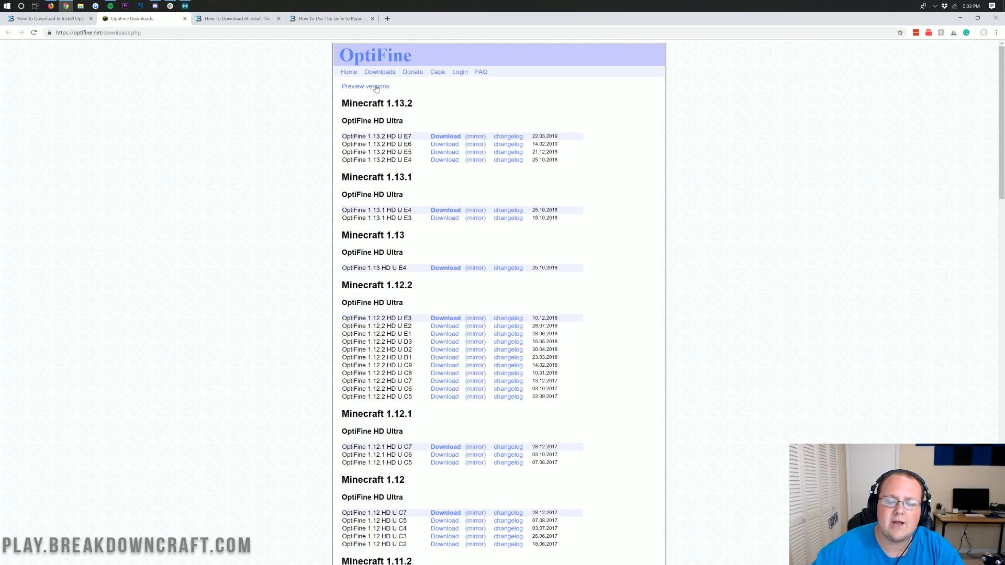
pyautogui.click(366, 86)
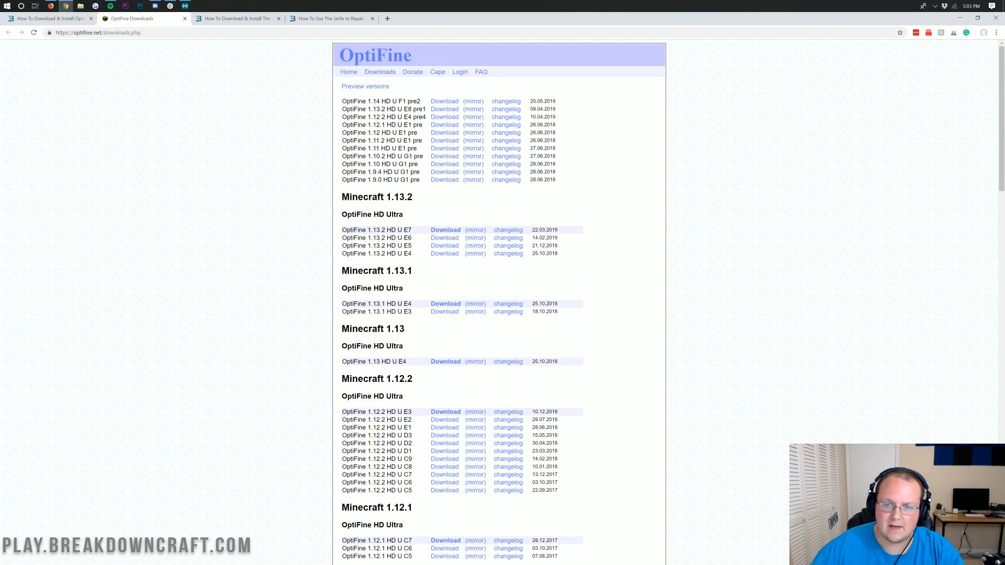
# Show the preview versions and open the mirror download page for OptiFine 1.14 HD U F1 pre2
pyautogui.click(365, 85)
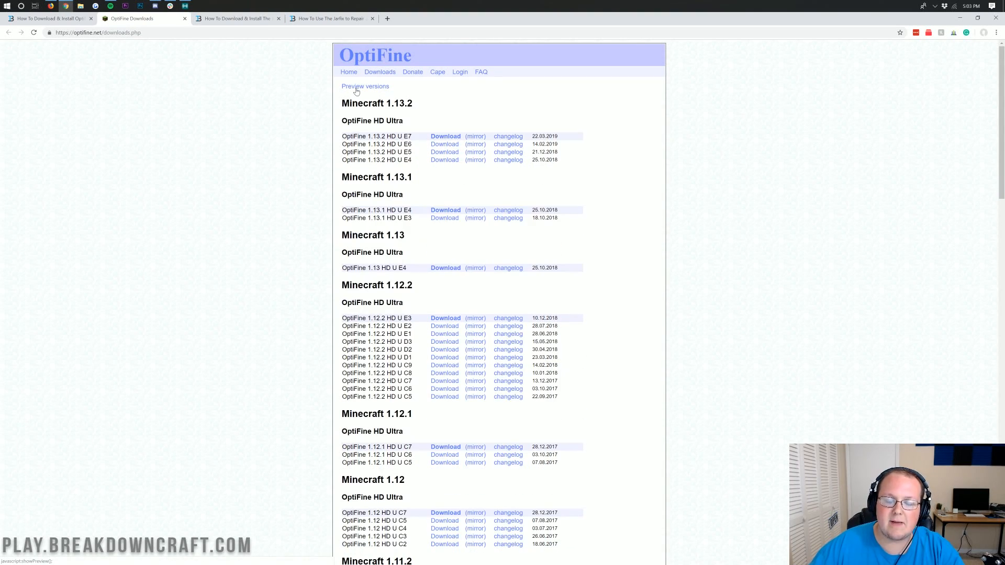
pyautogui.click(365, 86)
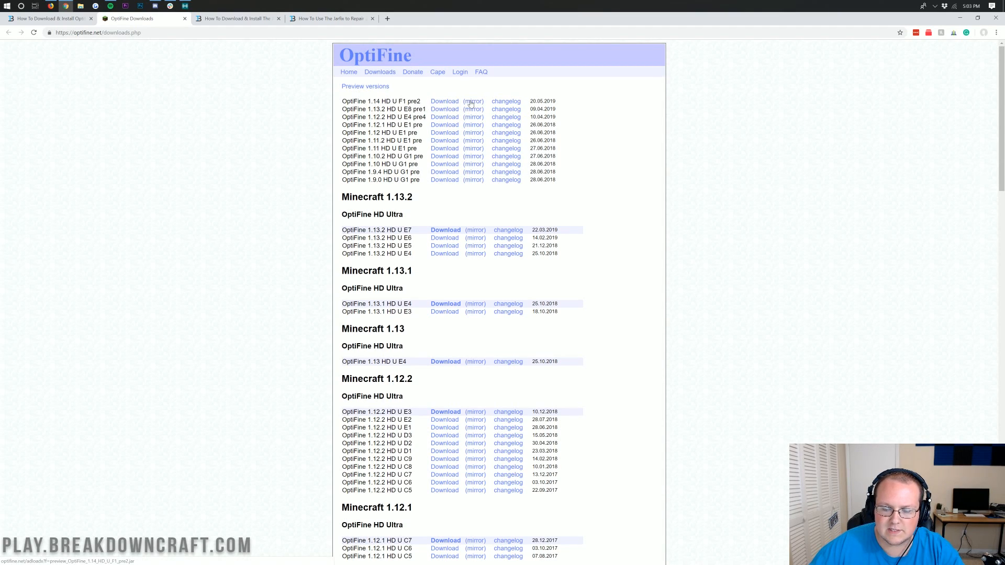
pyautogui.click(445, 101)
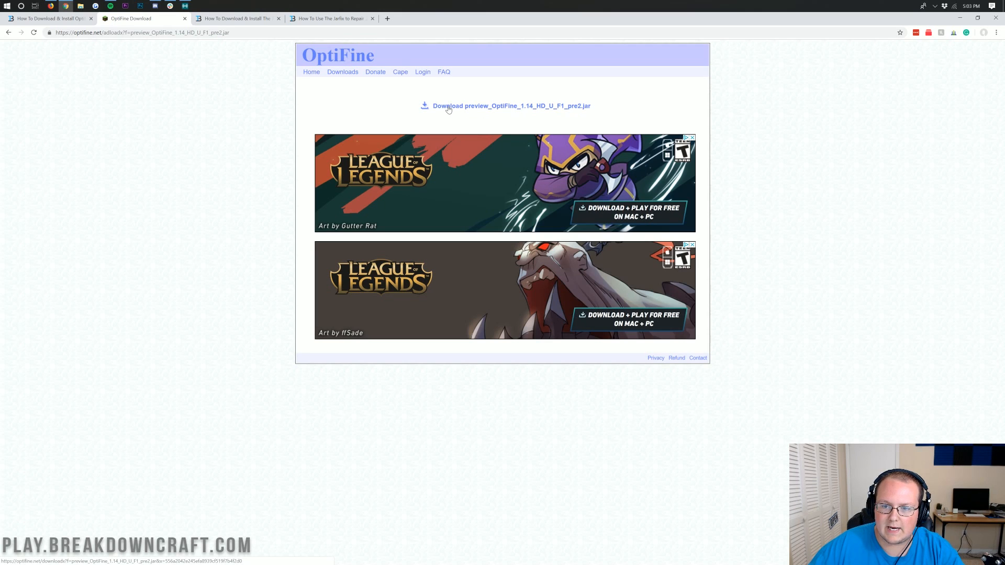
# Download preview_OptiFine_1.14_HD_U_F1_pre2.jar and close the advertisement tab it triggered
pyautogui.click(511, 106)
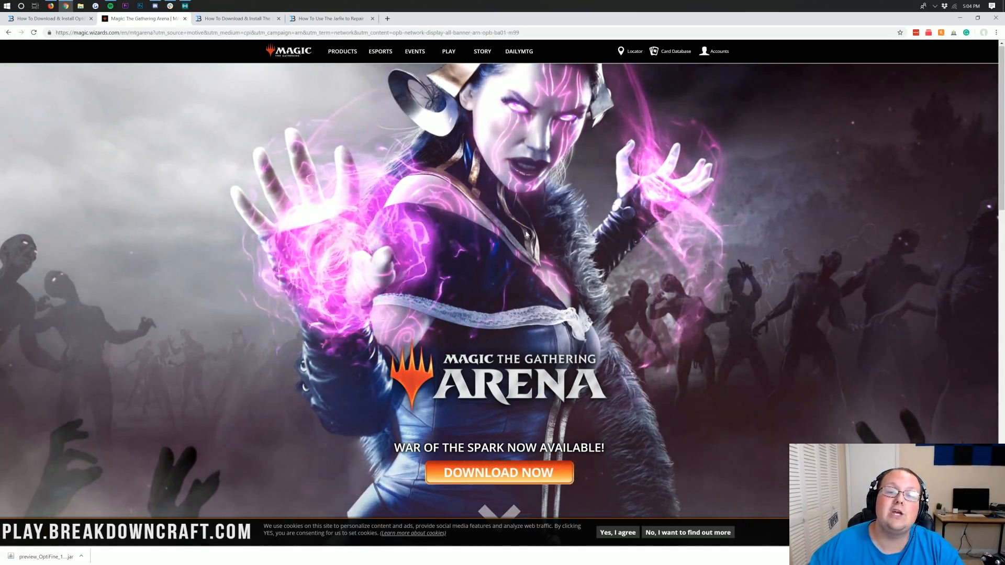
pyautogui.click(237, 18)
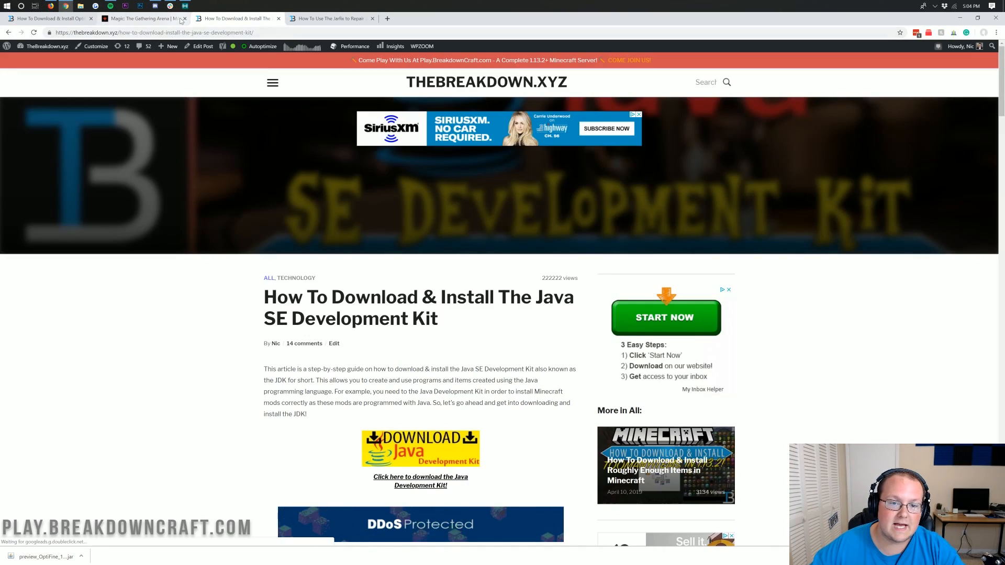
pyautogui.click(184, 17)
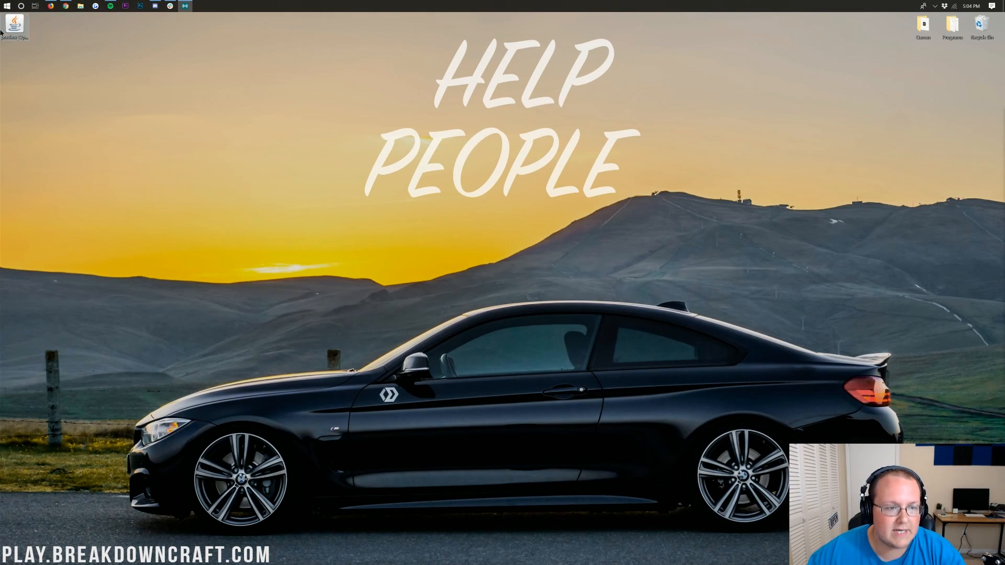
# Move the OptiFine jar onto the desktop and open the Downloads folder via Start search
pyautogui.moveTo(14, 24); pyautogui.dragTo(249, 148)
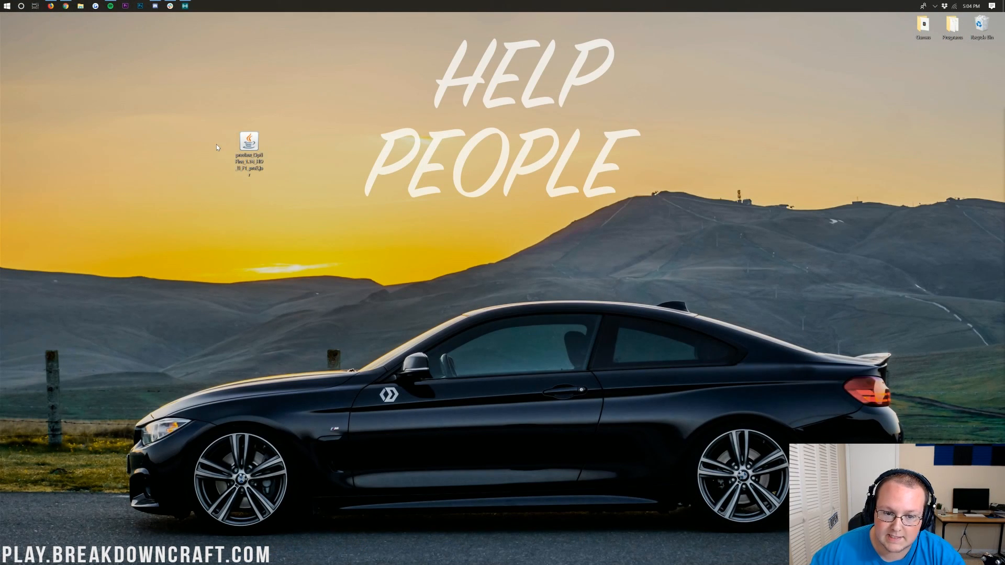
pyautogui.moveTo(140, 105)
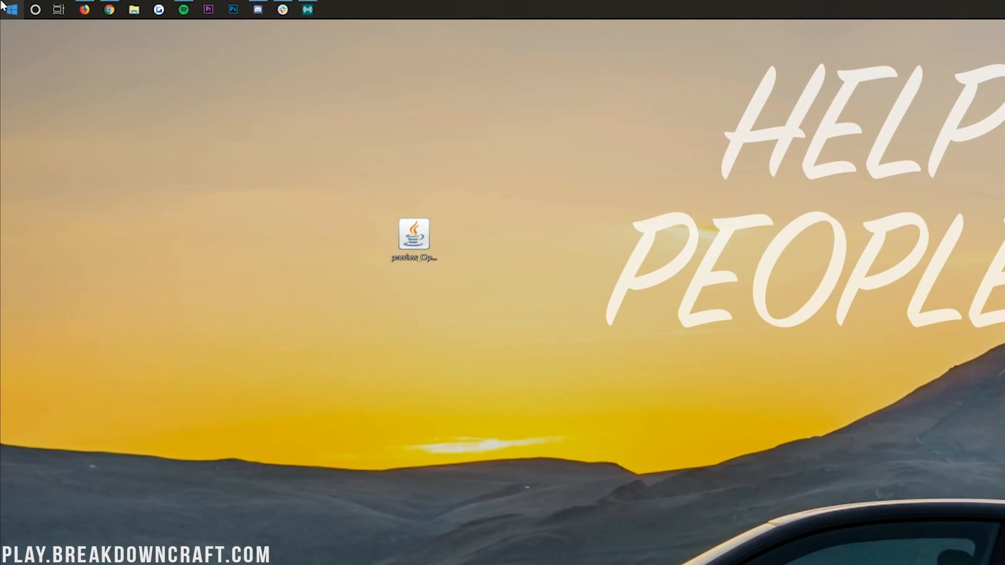
pyautogui.write('downloads')
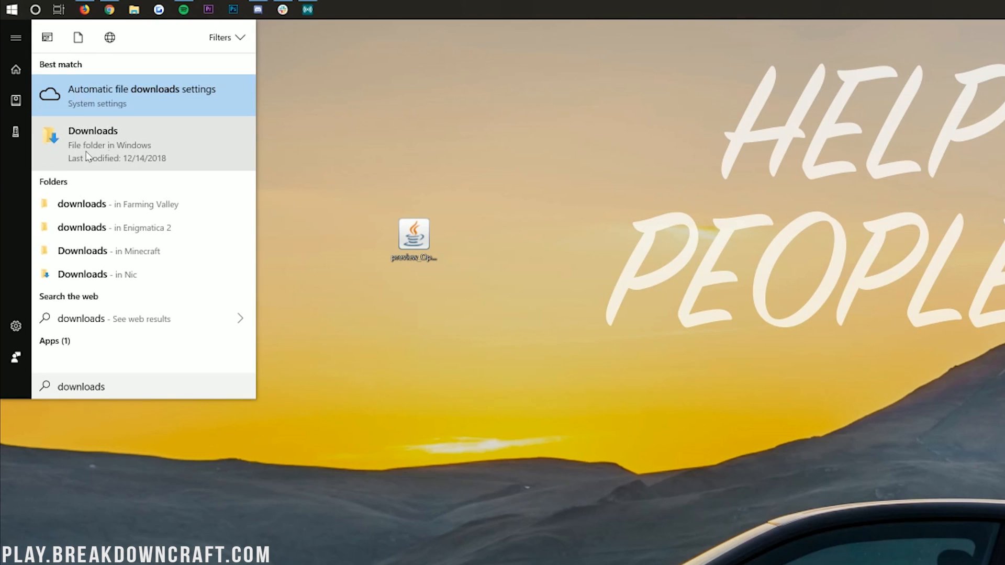
pyautogui.click(93, 131)
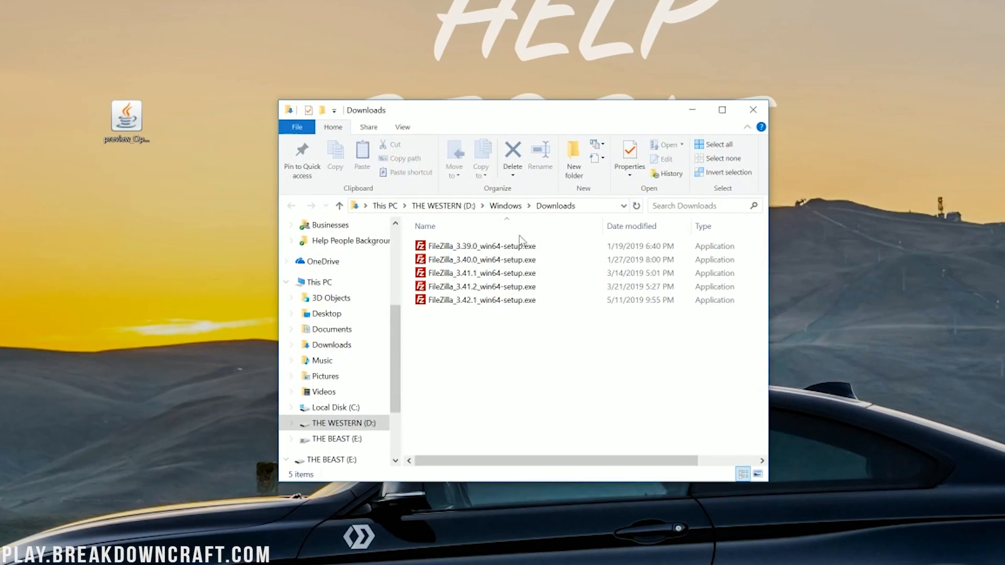
pyautogui.moveTo(126, 122); pyautogui.dragTo(579, 429)
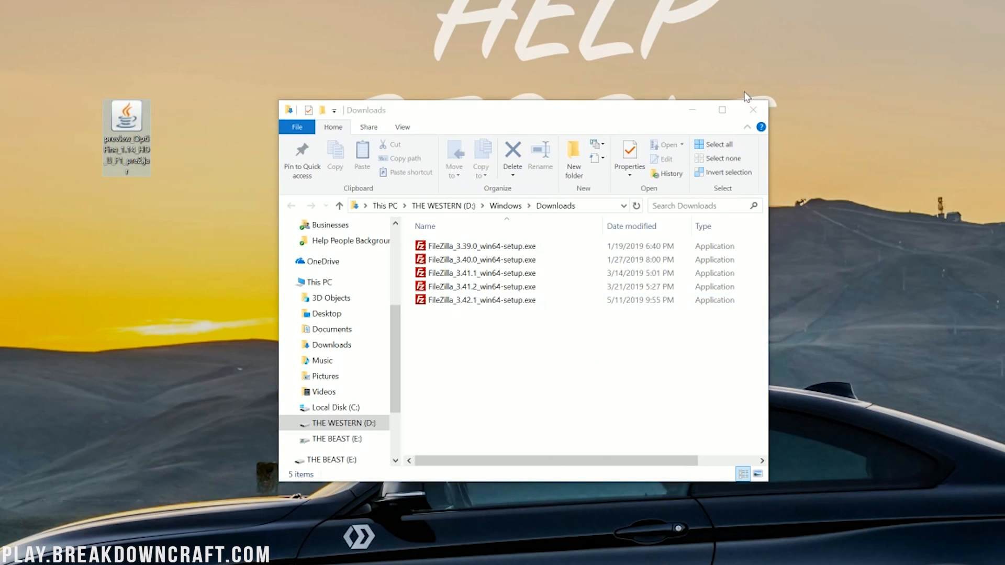
# Show the desktop OptiFine jar's Open with choices, including Java(TM) Platform SE binary
pyautogui.rightClick(126, 135)
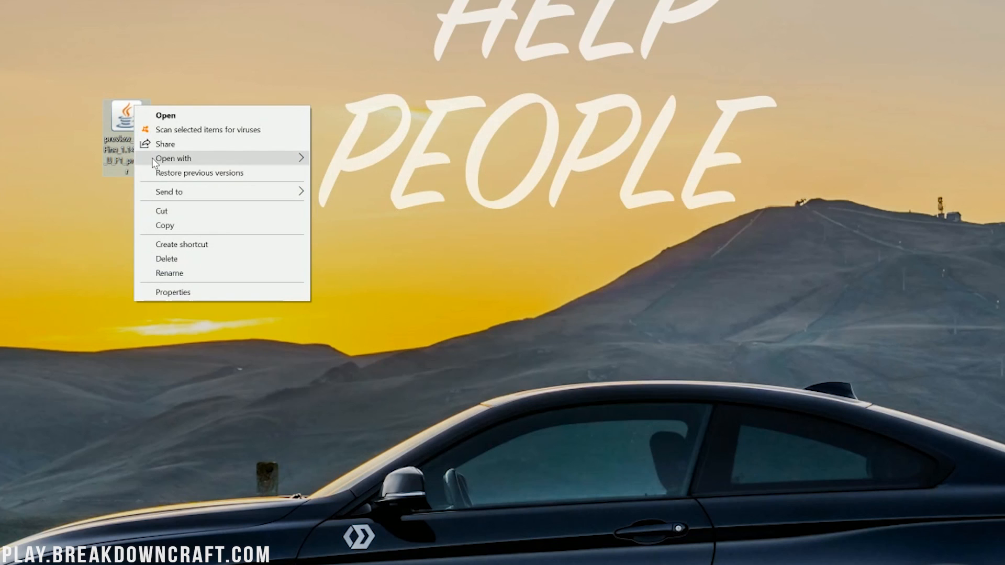
pyautogui.click(172, 159)
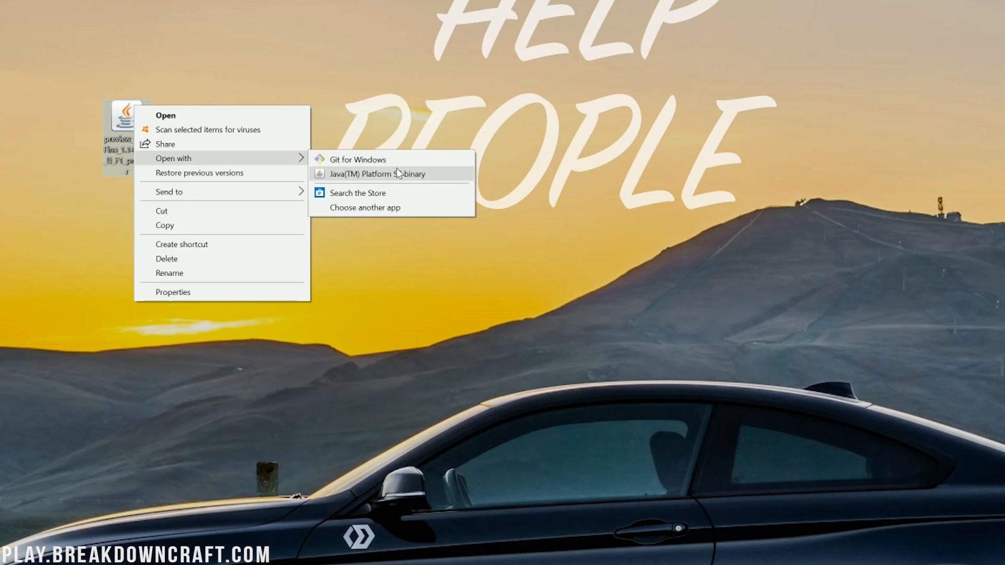
pyautogui.moveTo(392, 174)
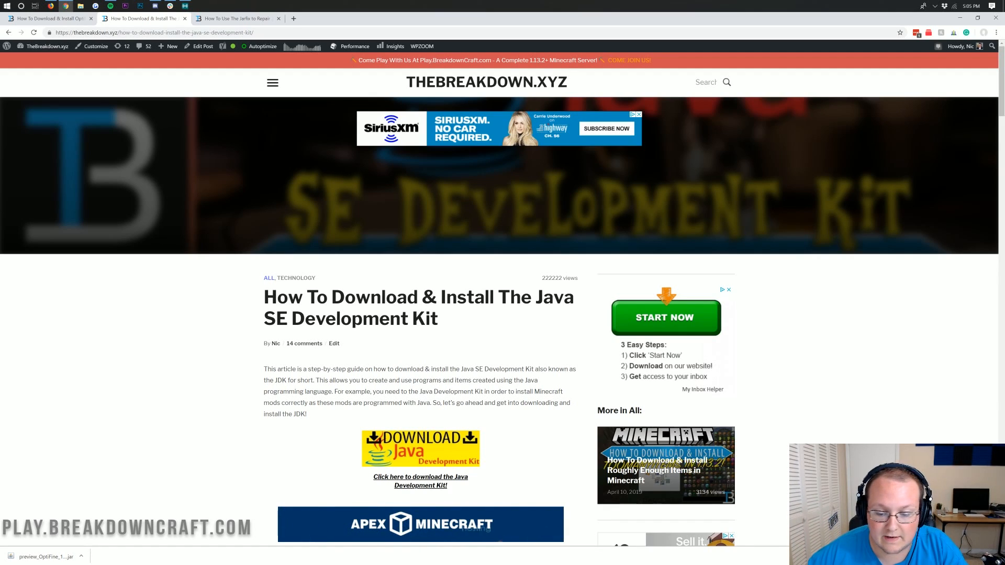
# Switch to TheBreakdown.xyz Jarfix guide tab and scroll down toward its download button
pyautogui.scroll(-3)
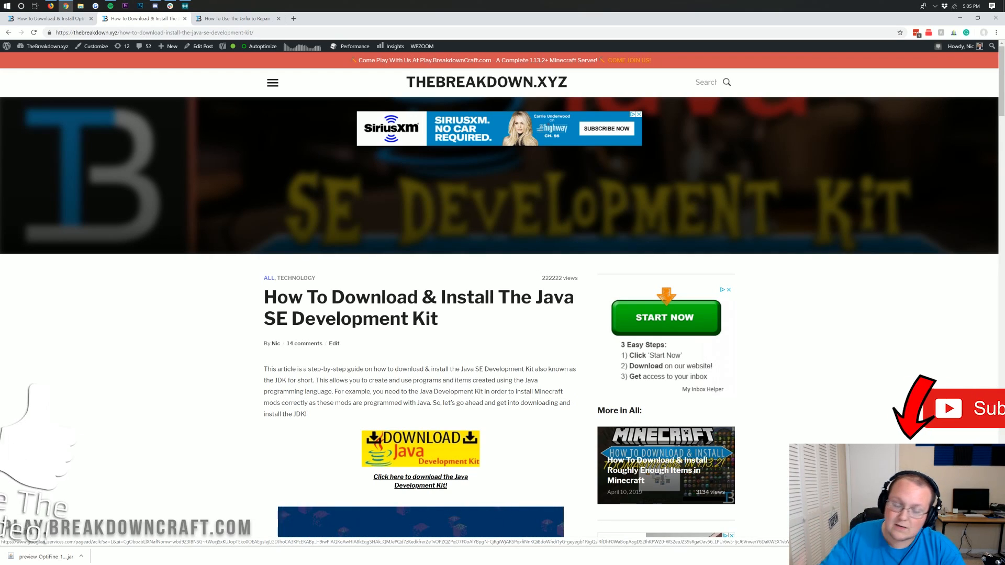
pyautogui.click(237, 17)
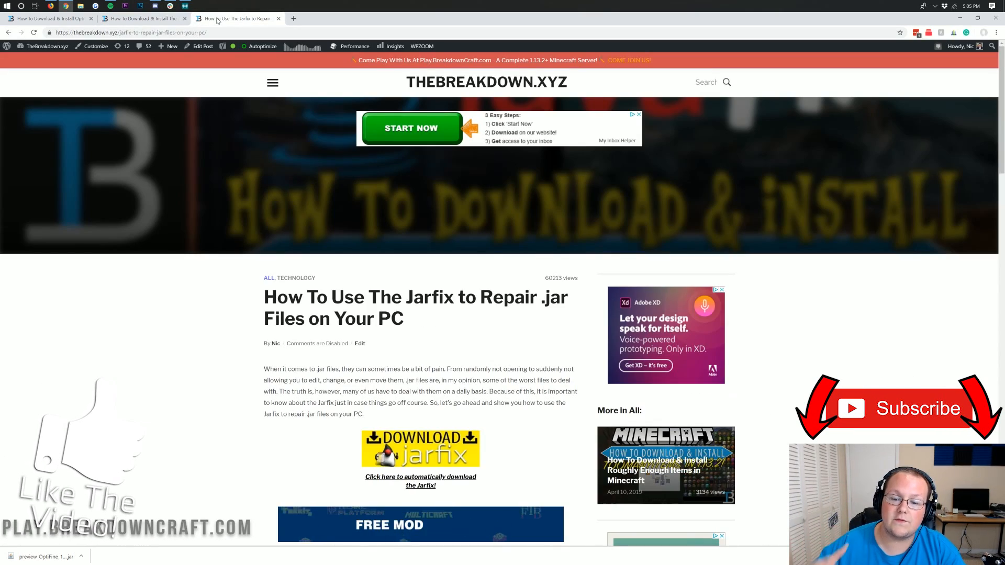
pyautogui.scroll(-3)
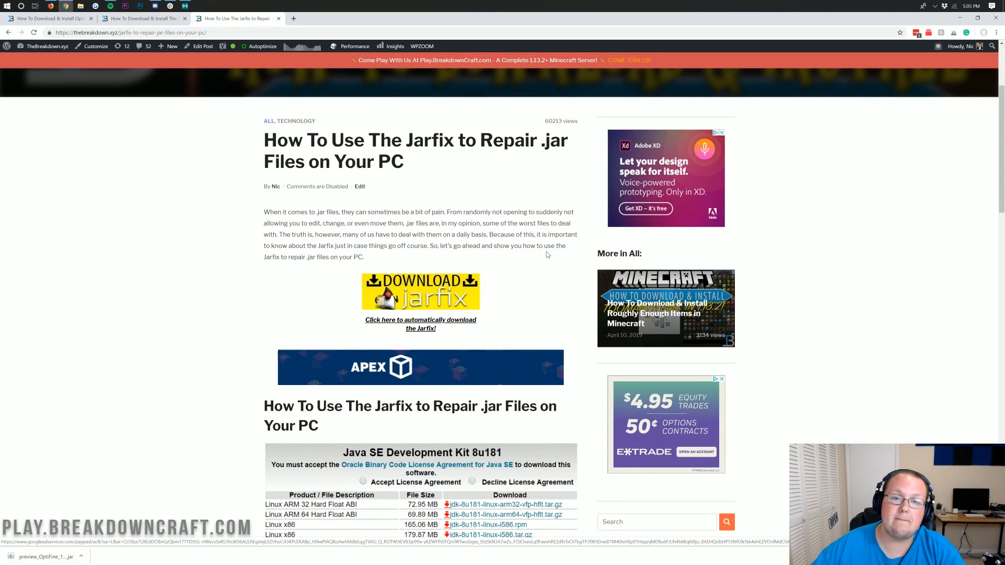
pyautogui.scroll(-3)
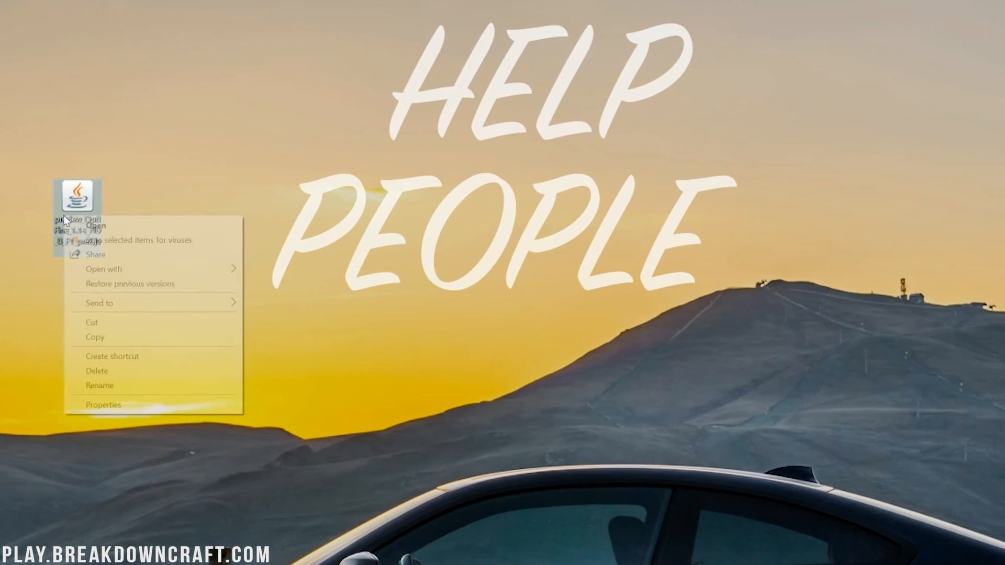
# Run the OptiFine jar with Java(TM) Platform SE binary and install OptiFine HD Ultra F1 pre2
pyautogui.click(103, 269)
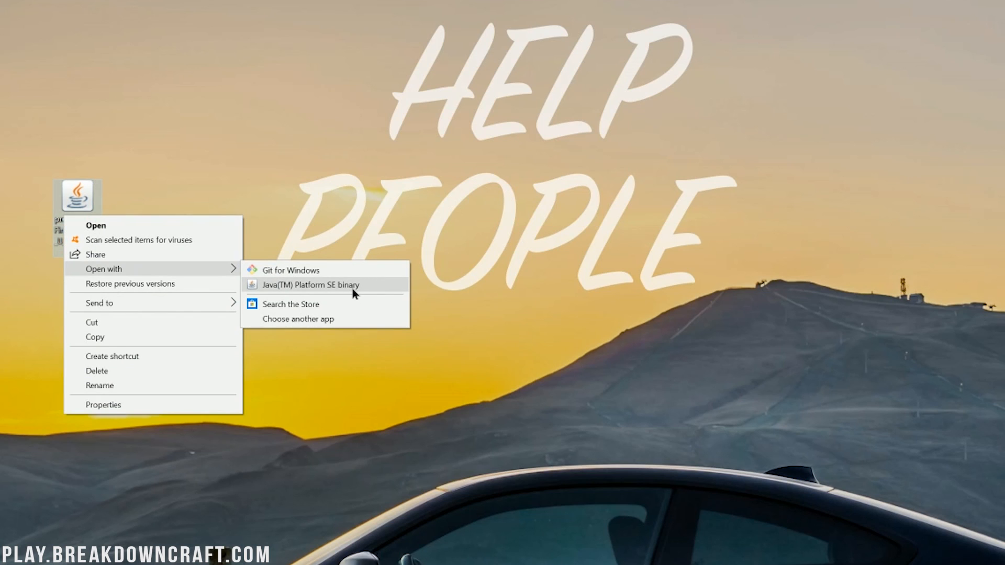
pyautogui.click(311, 285)
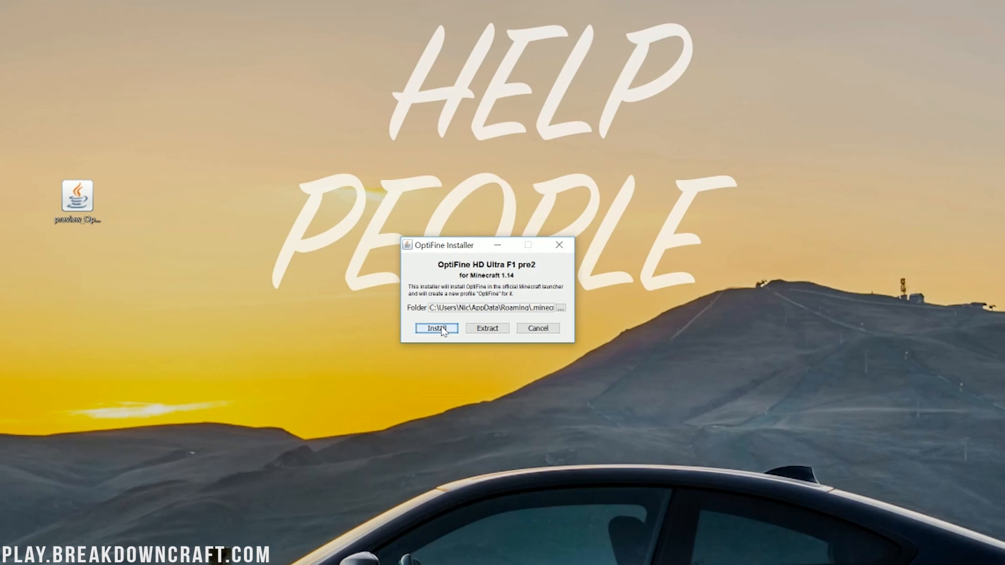
pyautogui.click(437, 329)
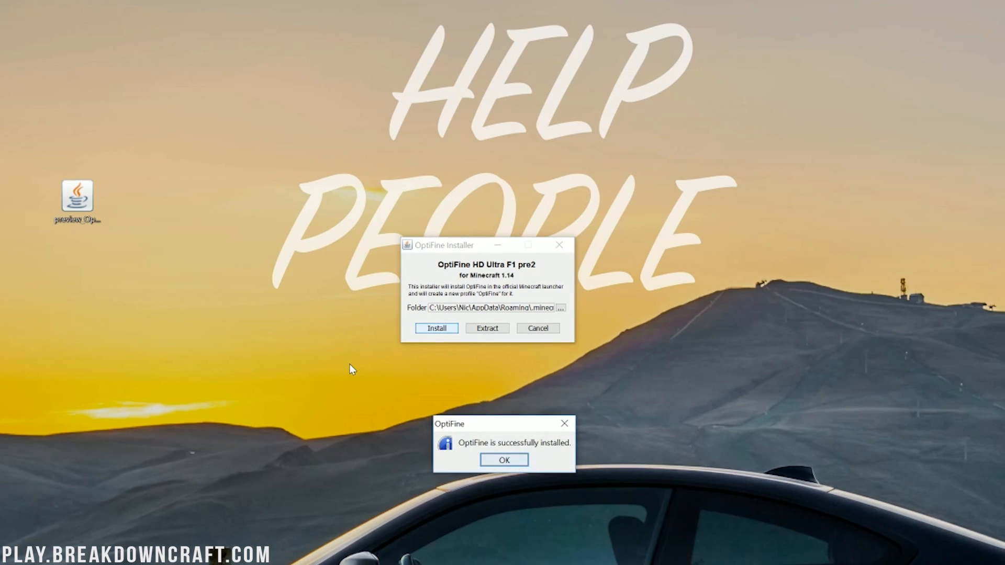
pyautogui.moveTo(505, 412)
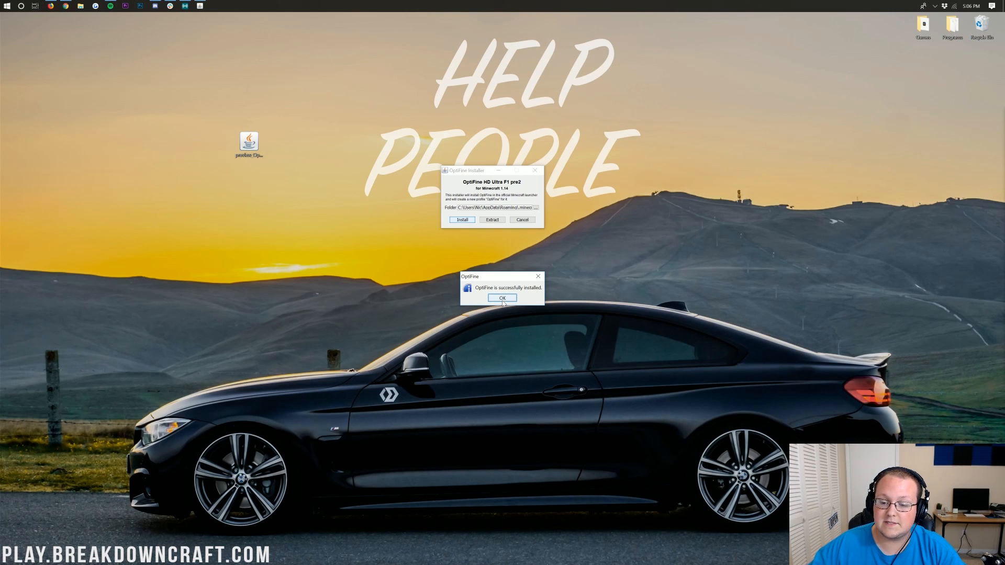
# Dismiss the success message, check the launcher's profile dropdown, and view the Launch options list
pyautogui.click(502, 297)
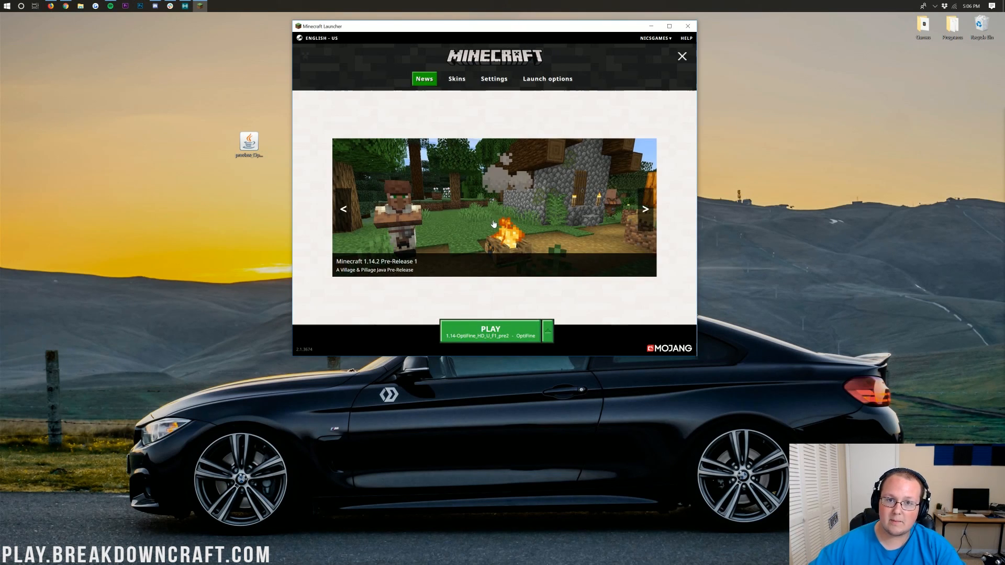
pyautogui.moveTo(540, 305)
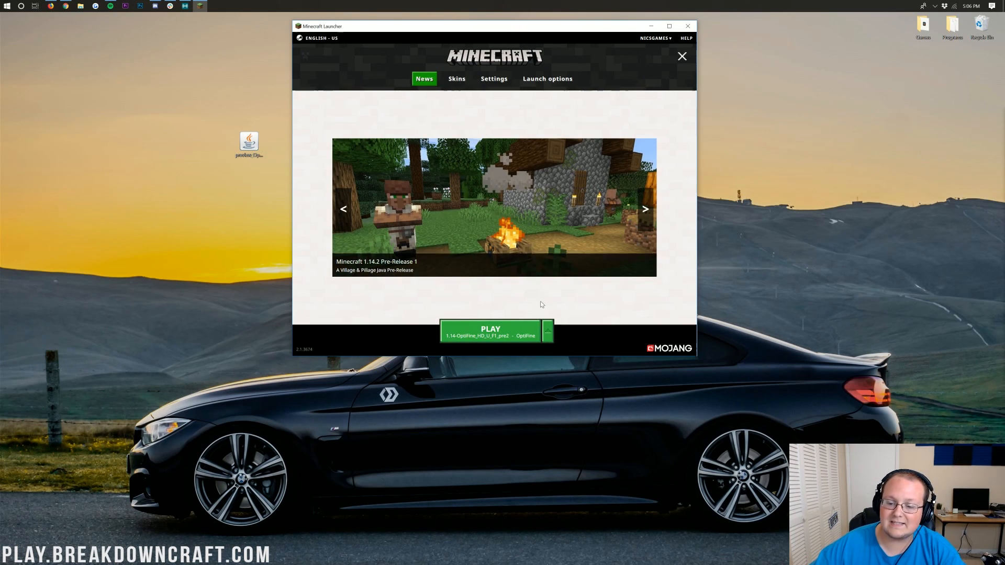
pyautogui.click(547, 331)
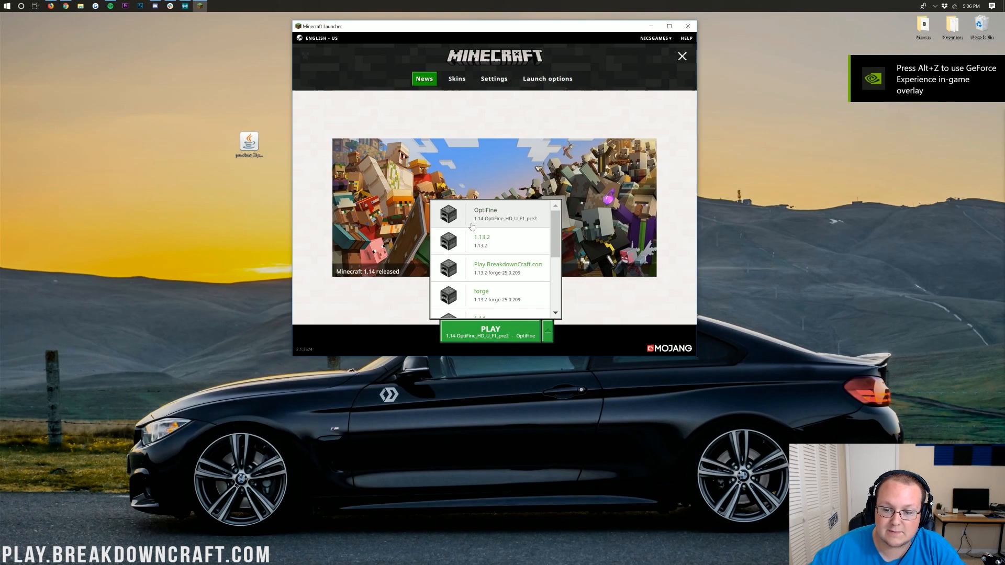
pyautogui.moveTo(497, 225)
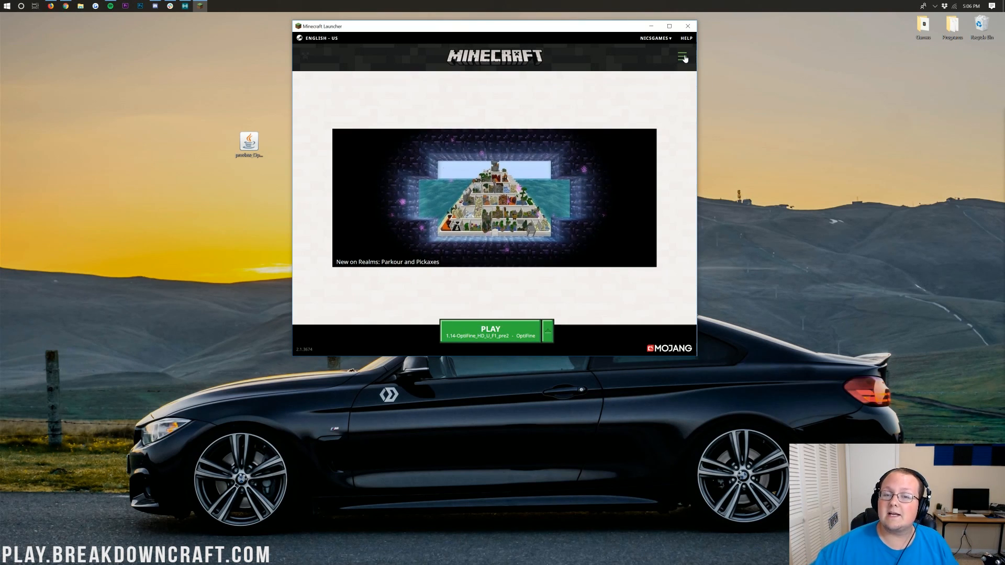
pyautogui.click(683, 56)
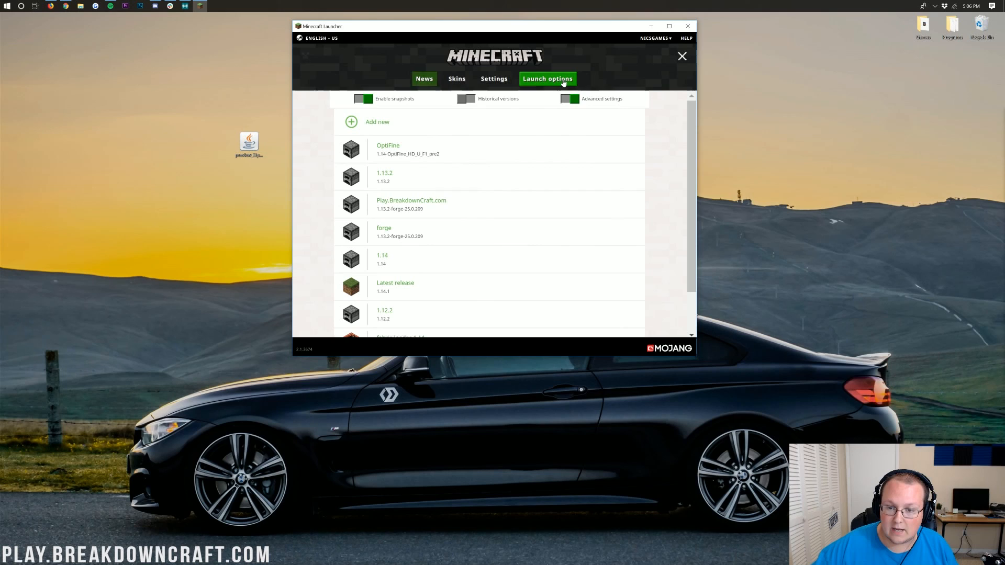
pyautogui.scroll(-3)
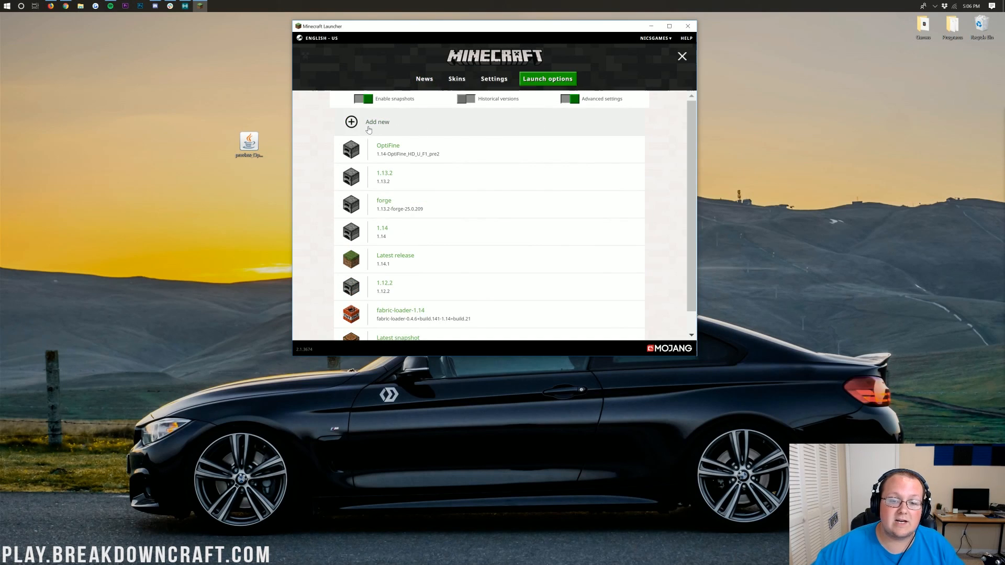
# Add installation 'Play.BreakdownCraft.com' using 1.14-OptiFine_HD_U_F1_pre2 at 1920×1080 and save it
pyautogui.click(352, 122)
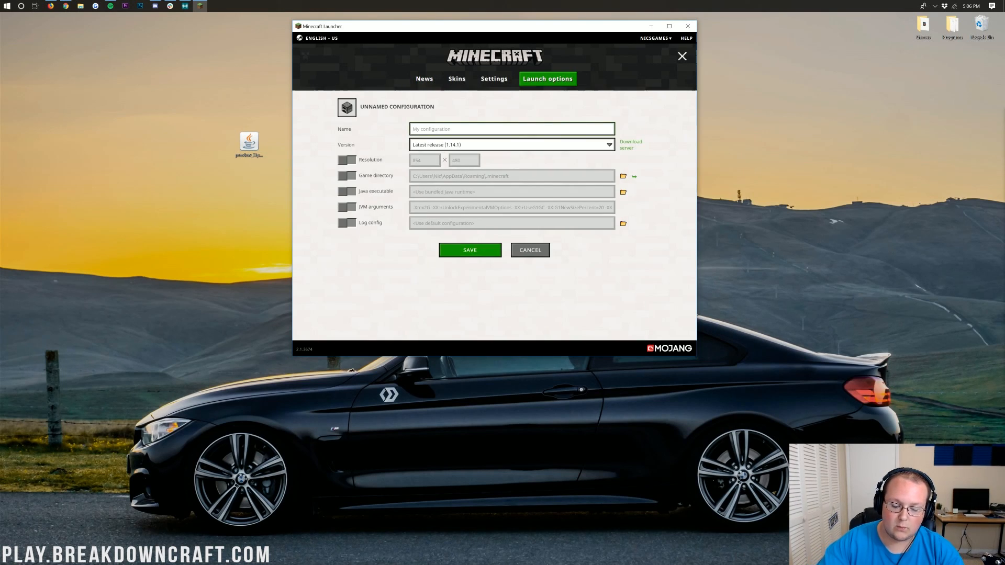
pyautogui.write('Play.BreakdownCraft.com')
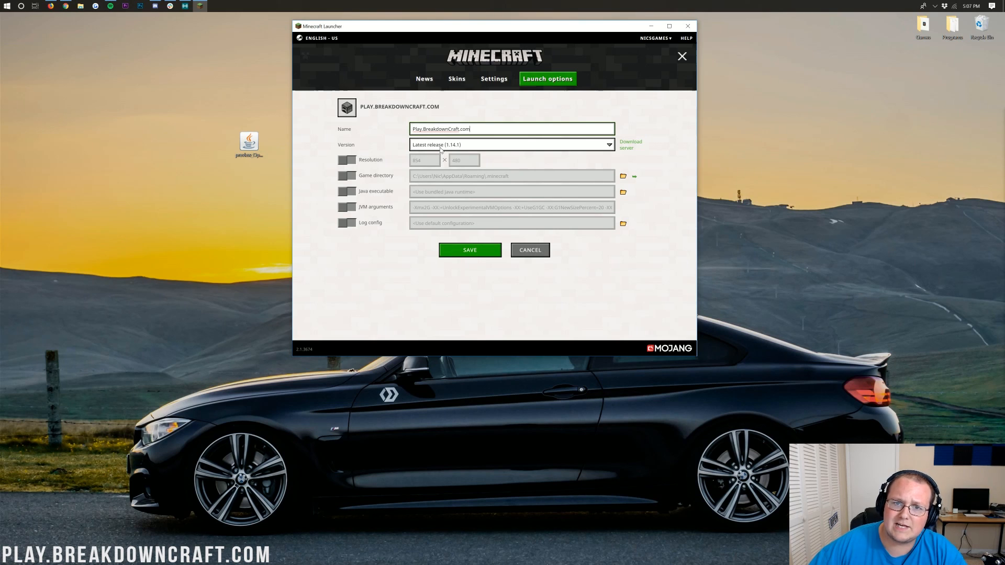
pyautogui.click(511, 144)
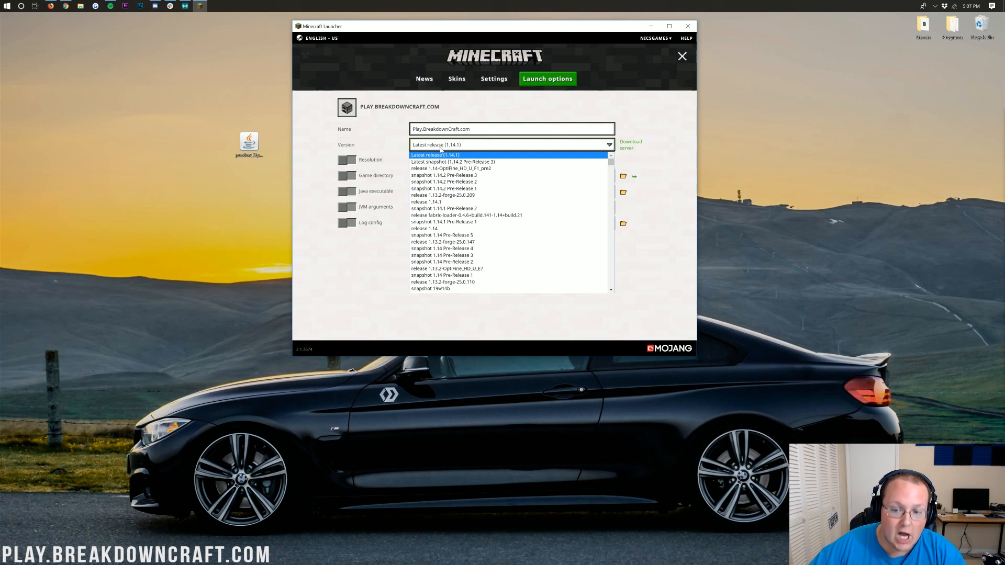
pyautogui.moveTo(451, 168)
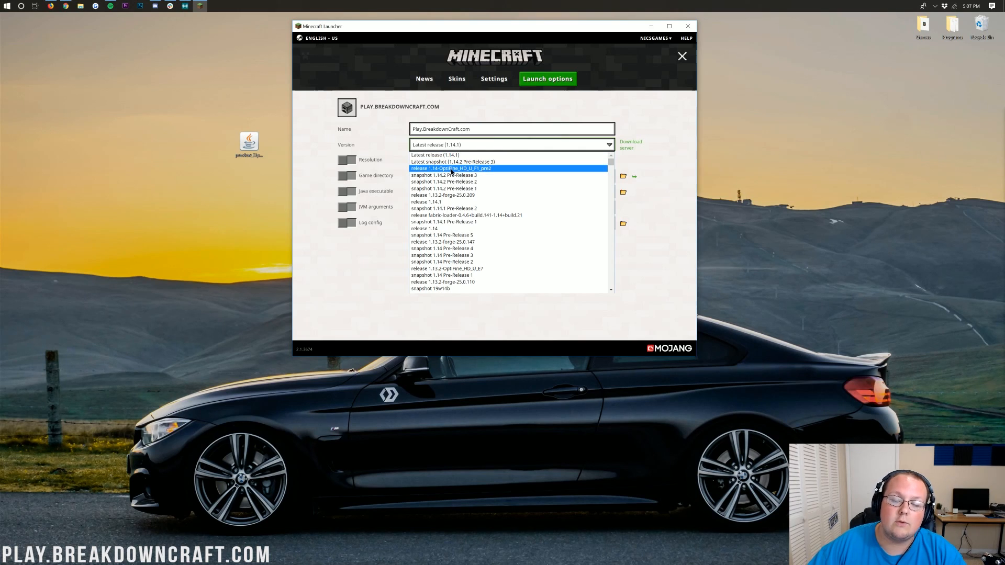
pyautogui.click(451, 168)
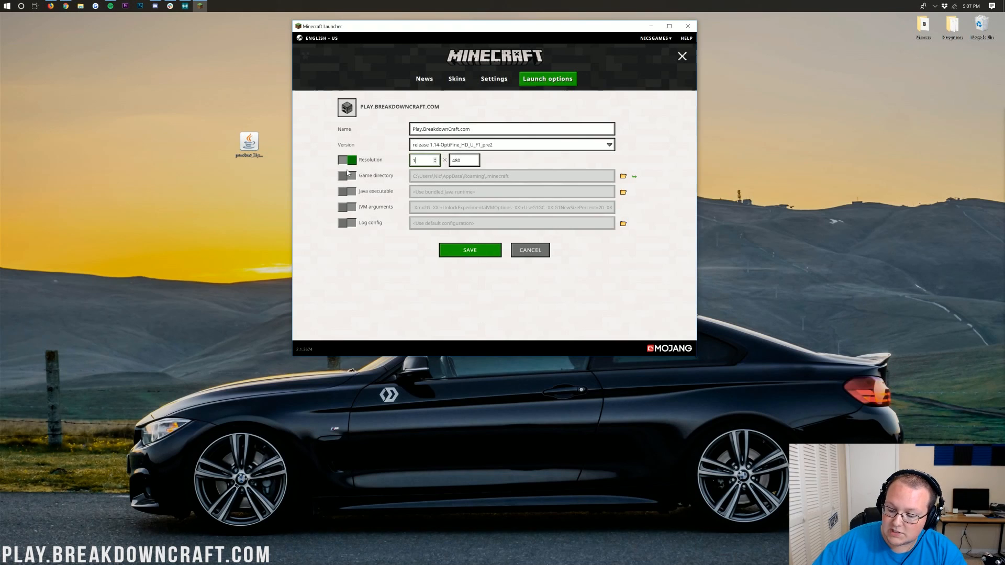
pyautogui.write('1080')
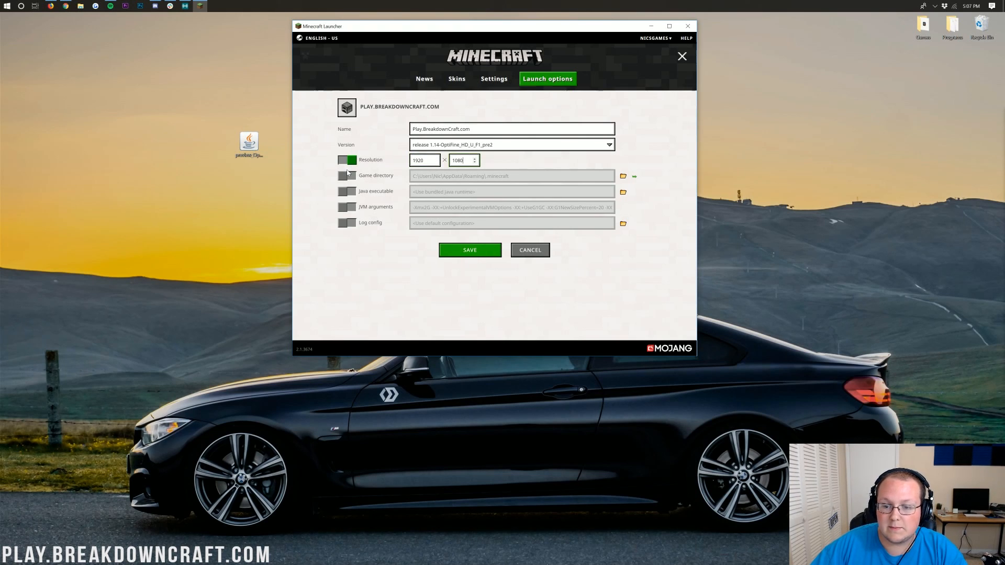
pyautogui.click(609, 145)
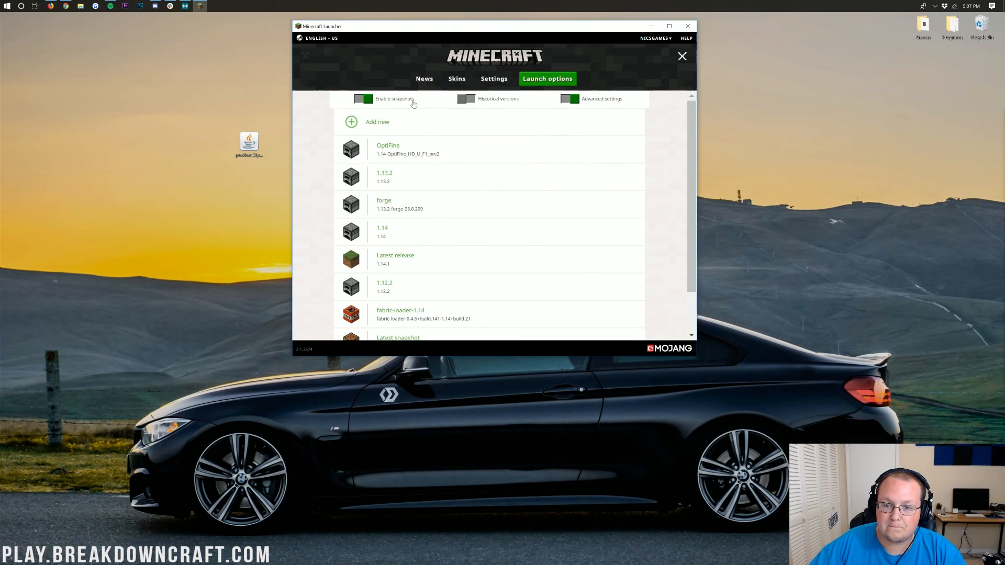
# Return to News and select the Play.BreakdownCraft.com profile from the dropdown beside Play
pyautogui.click(424, 78)
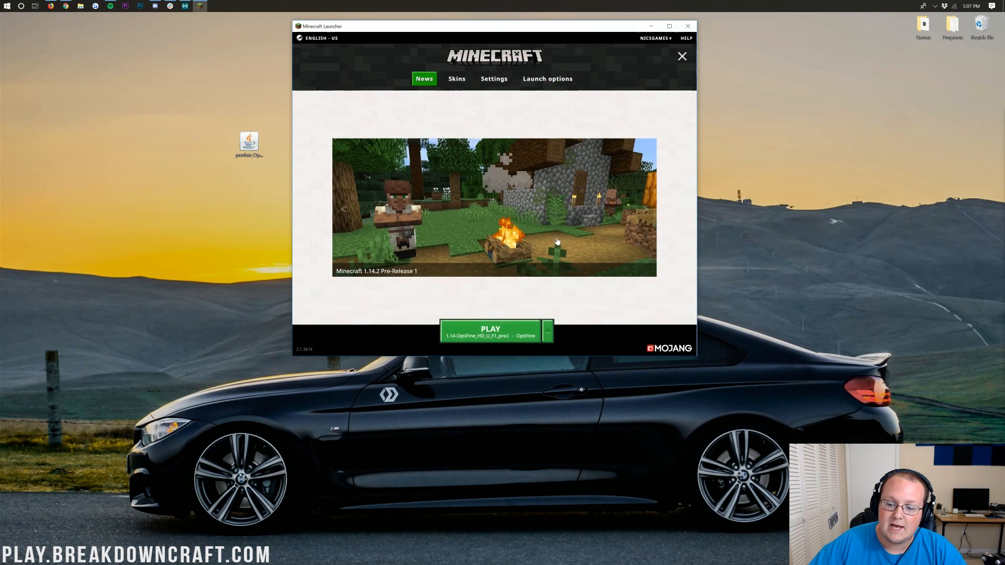
pyautogui.click(548, 332)
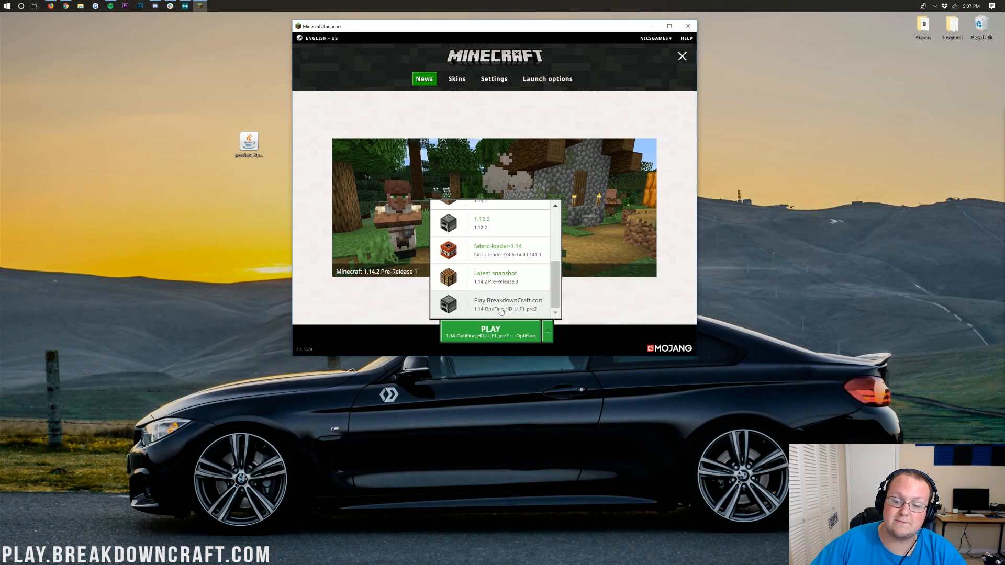
pyautogui.click(489, 332)
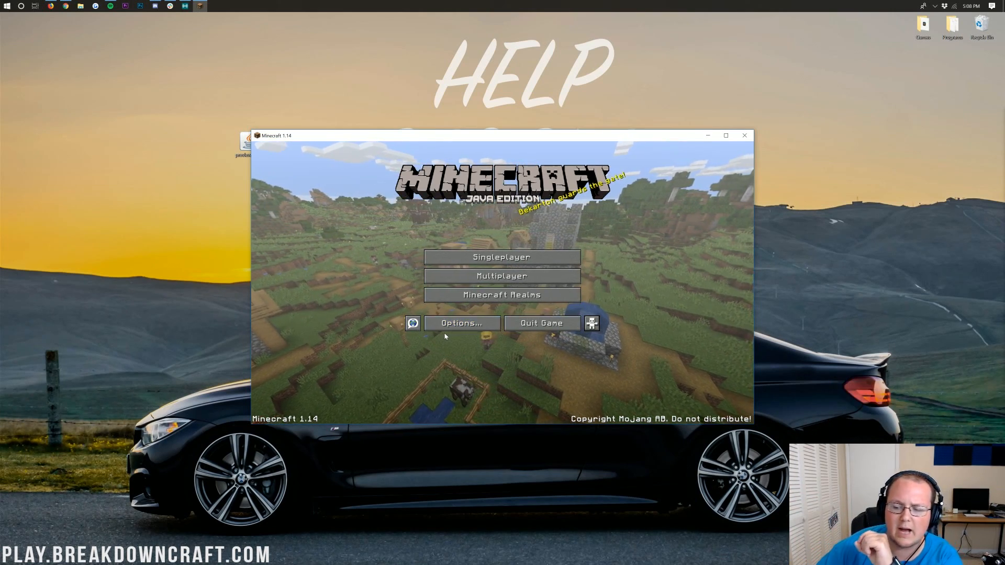
# Open Options, then Video Settings, view the Shaders list (shaders off, internal only), and return
pyautogui.click(460, 323)
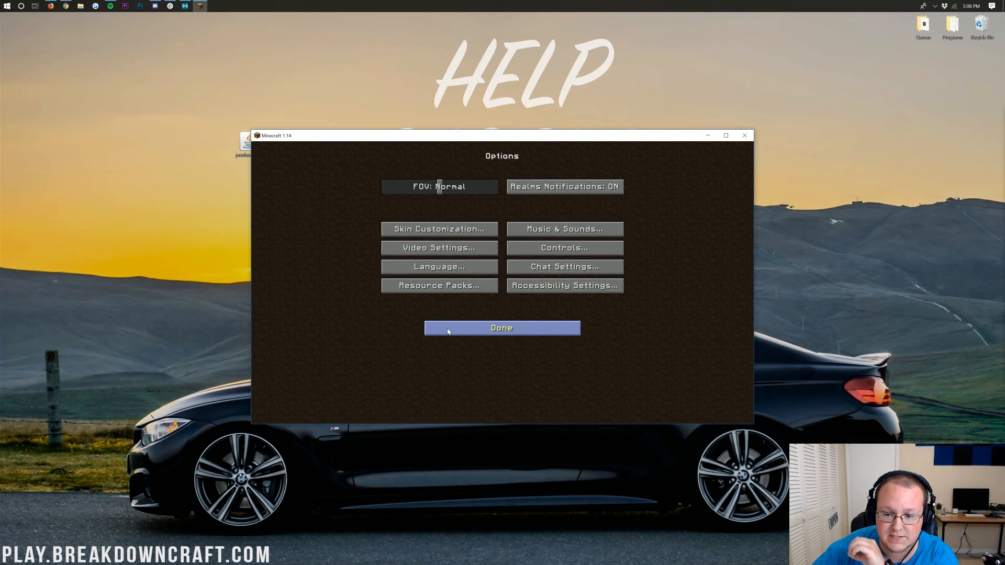
pyautogui.click(438, 248)
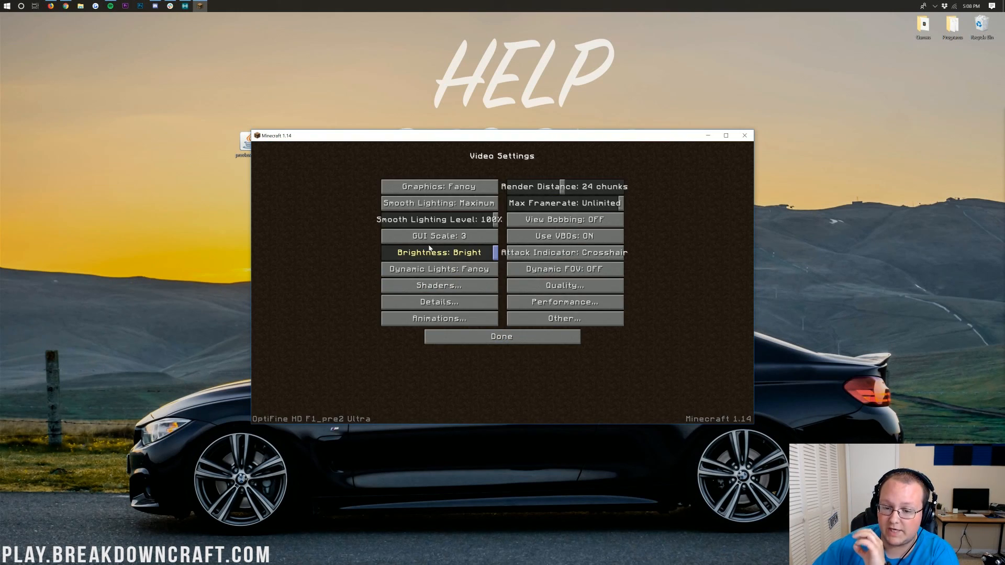
pyautogui.moveTo(439, 285)
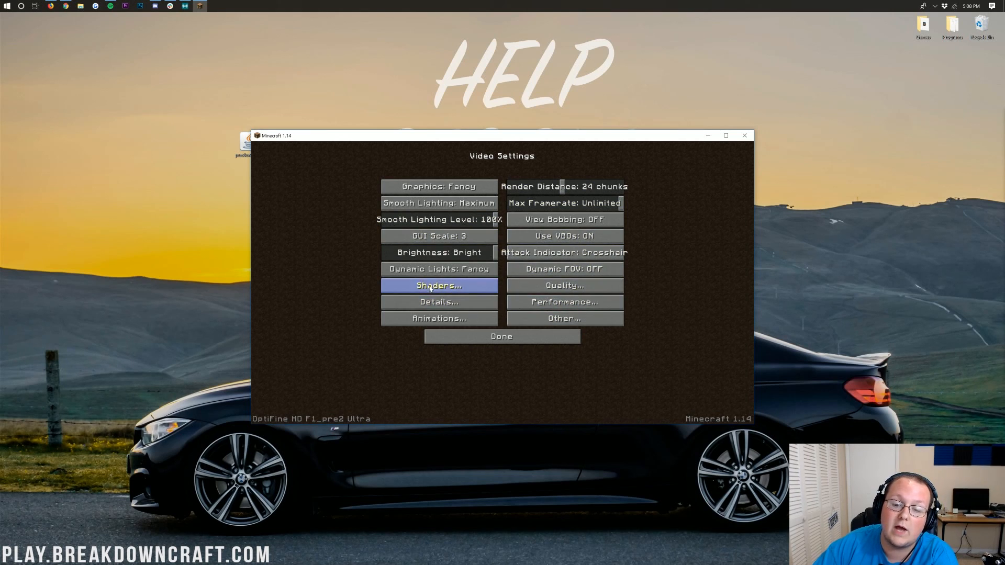
pyautogui.moveTo(438, 268)
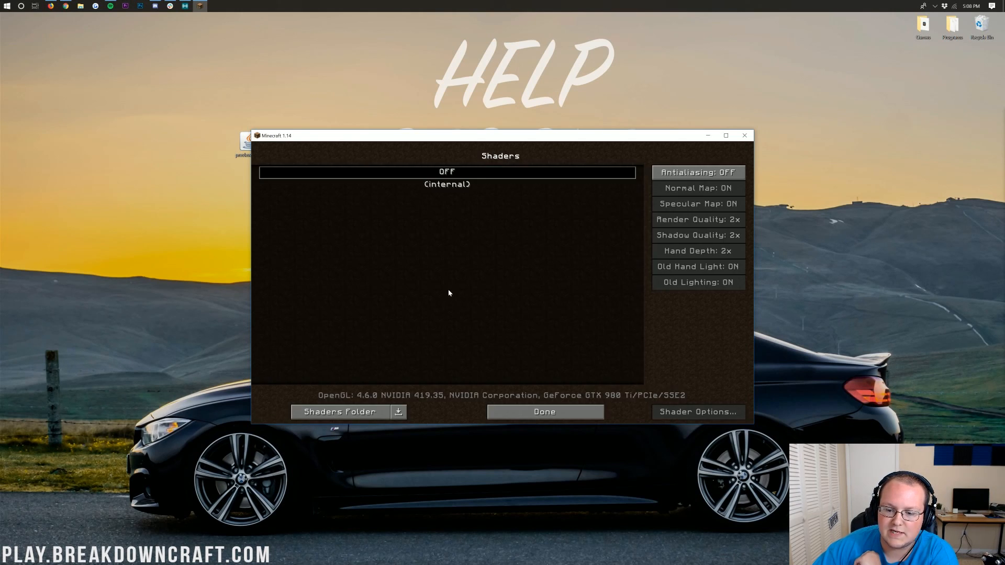
pyautogui.click(545, 411)
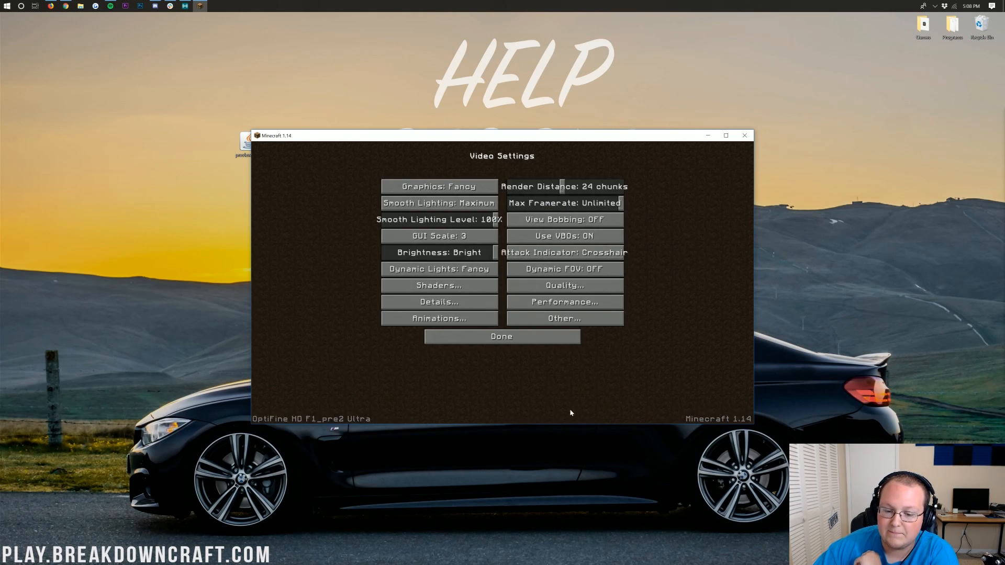
pyautogui.moveTo(565, 302)
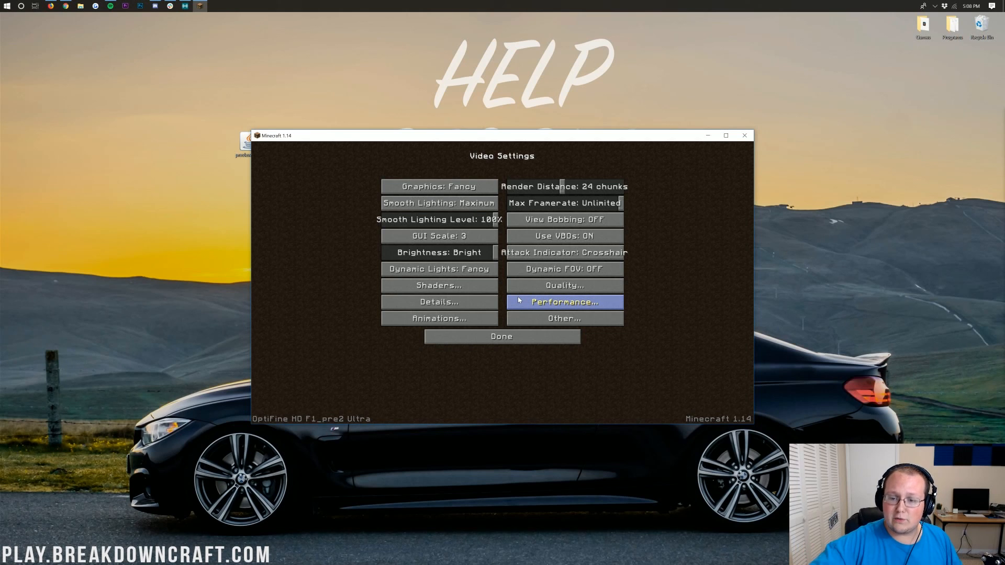
pyautogui.moveTo(503, 235)
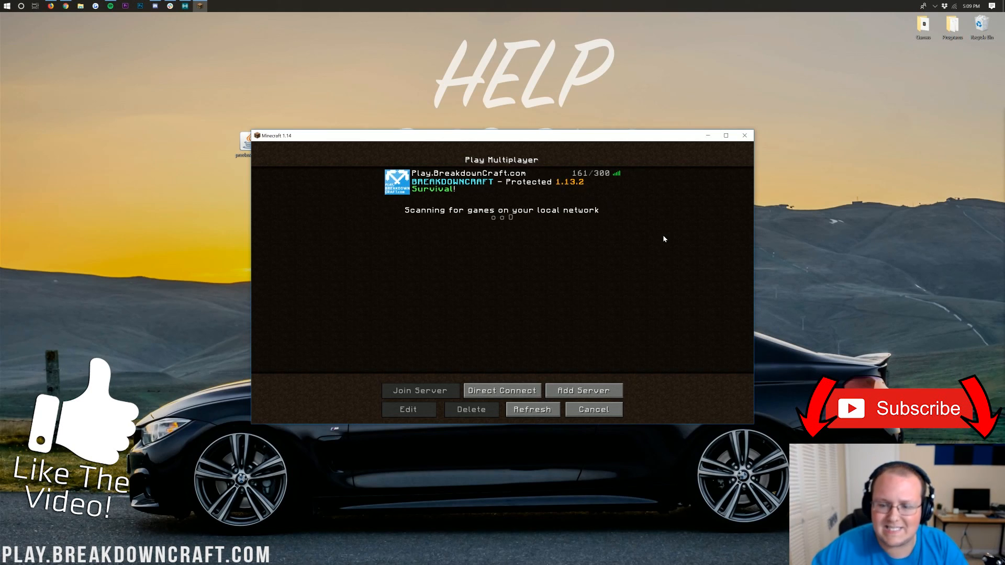
pyautogui.moveTo(563, 221)
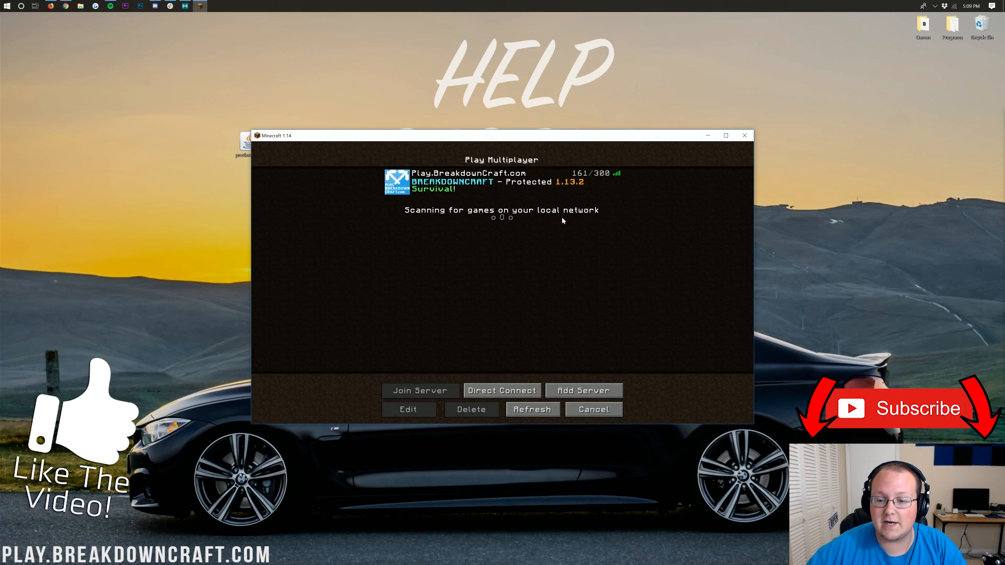
pyautogui.moveTo(541, 274)
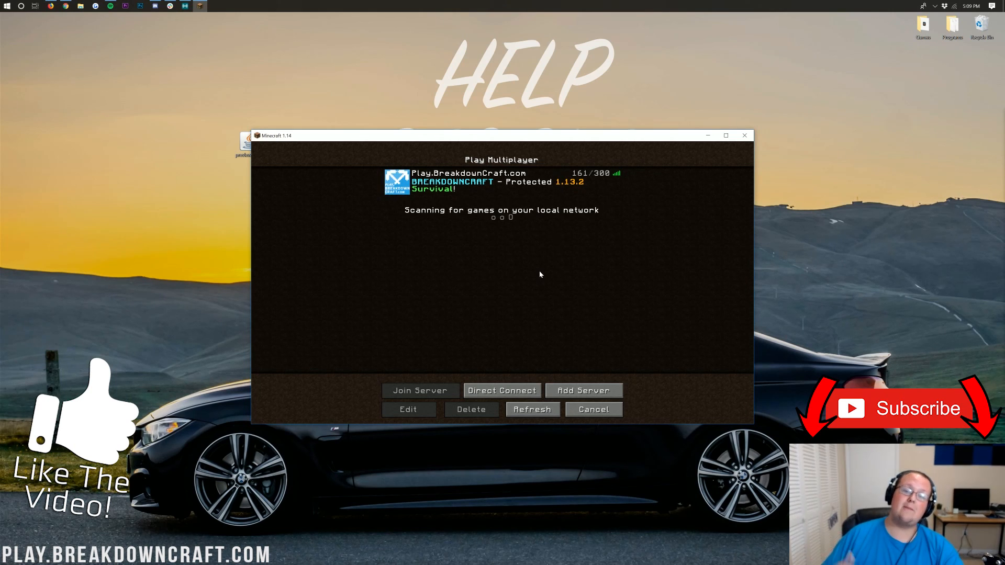